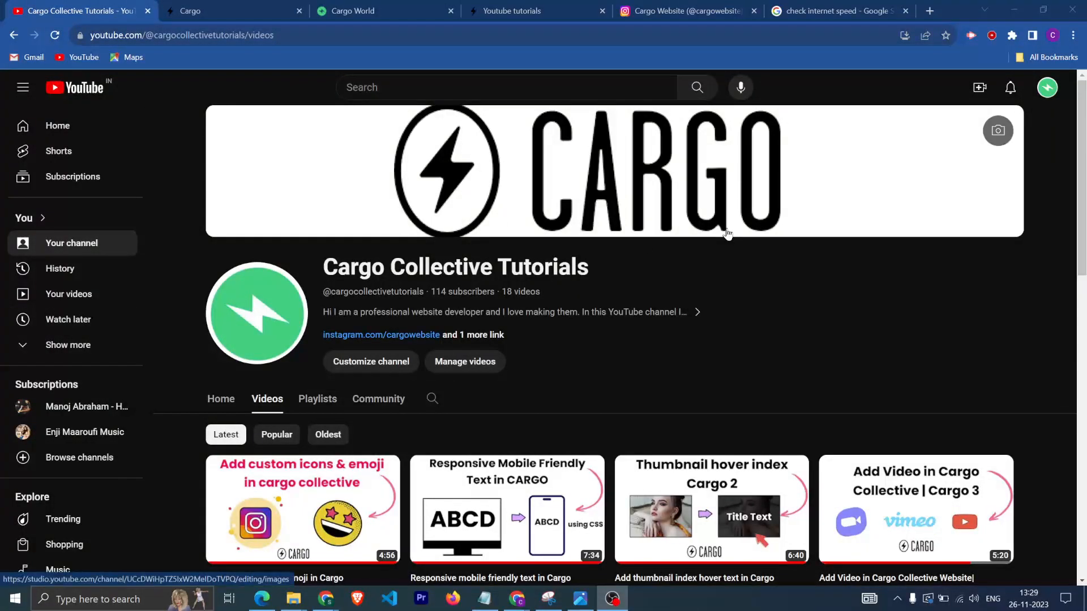
mouse_move(859, 347)
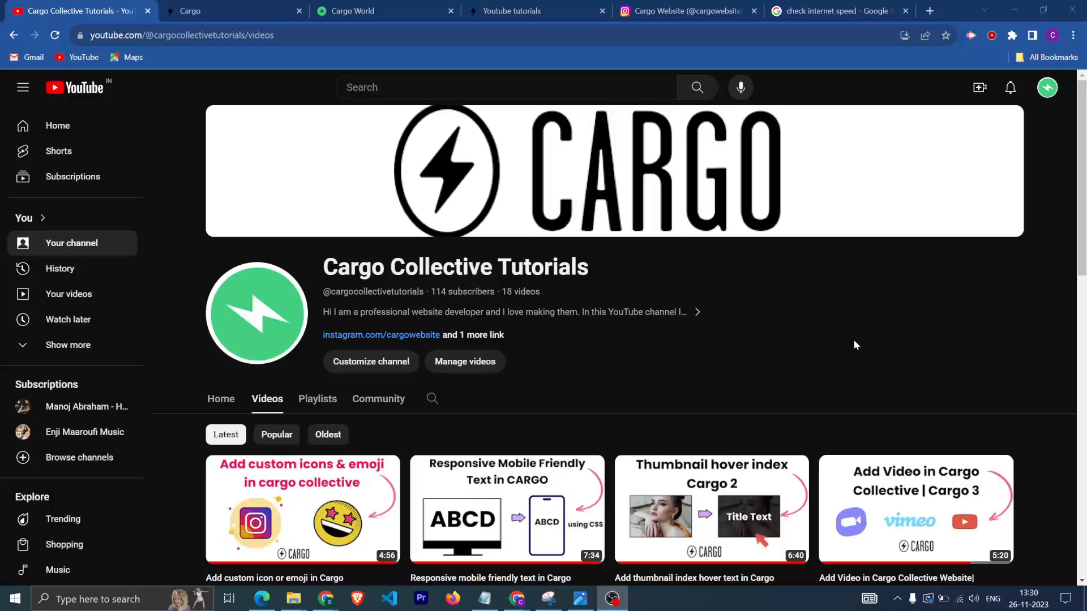
mouse_move(820, 341)
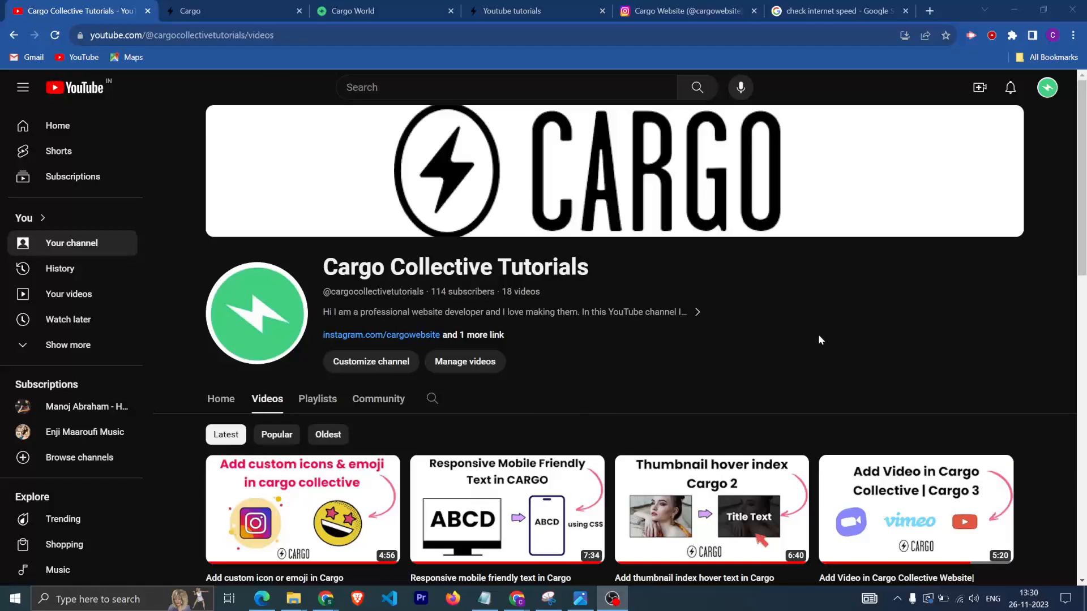
mouse_move(768, 338)
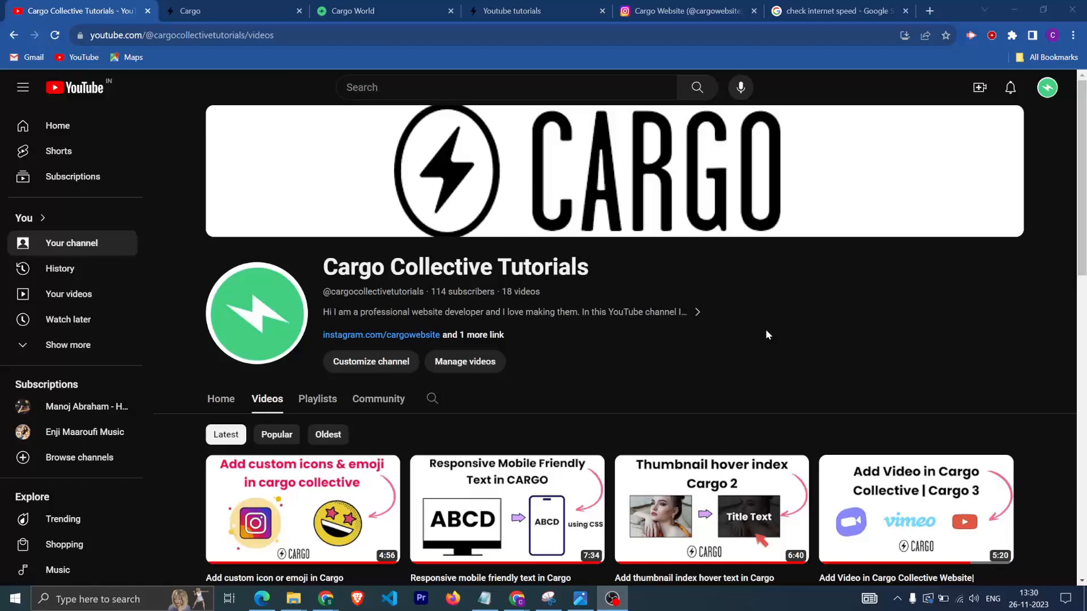
mouse_move(739, 310)
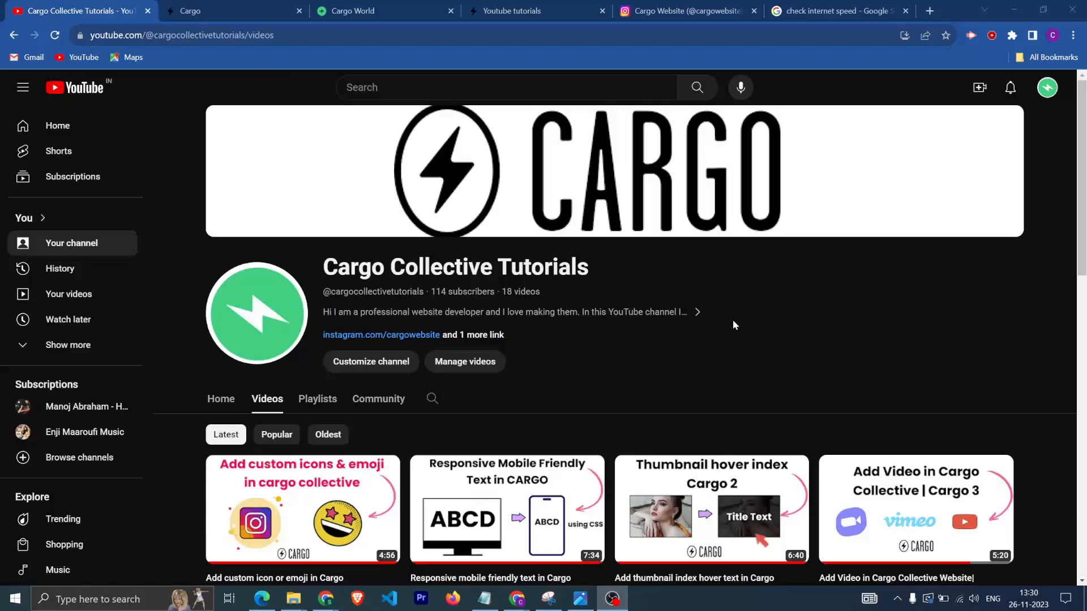
mouse_move(780, 348)
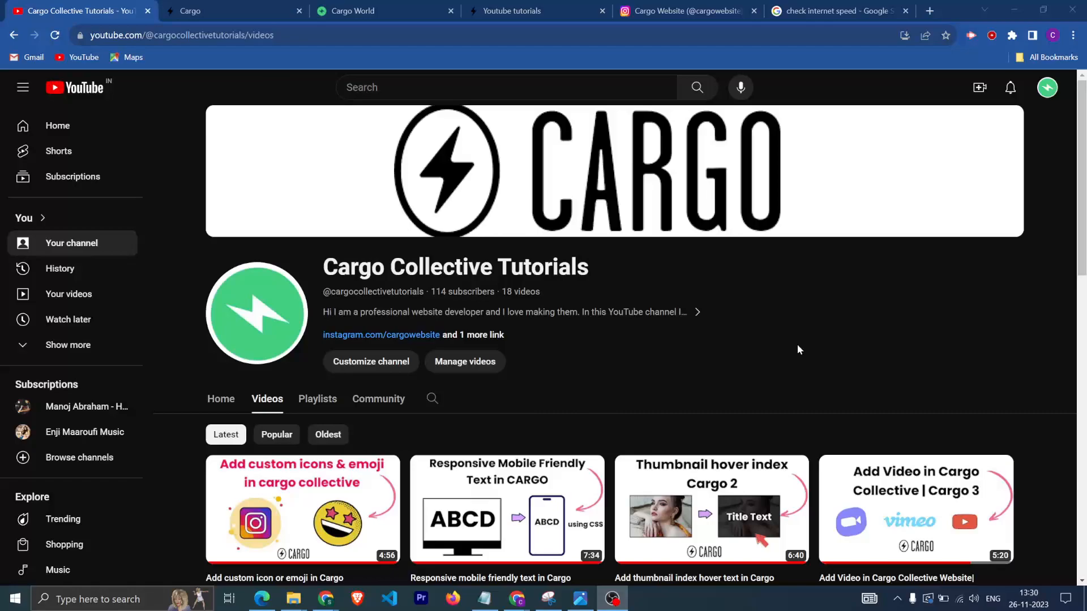
mouse_move(757, 347)
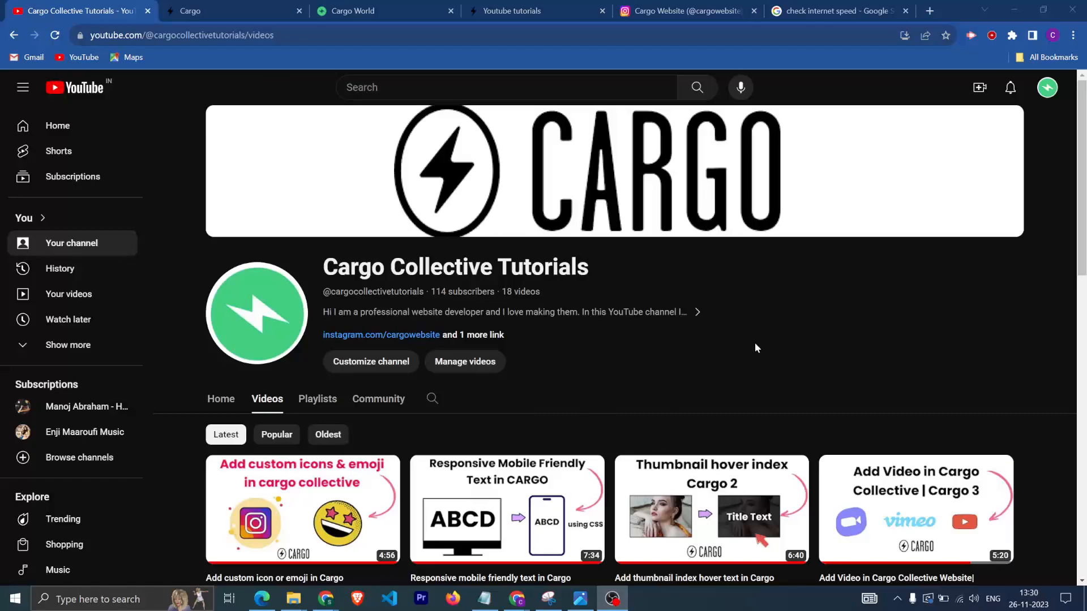
mouse_move(747, 347)
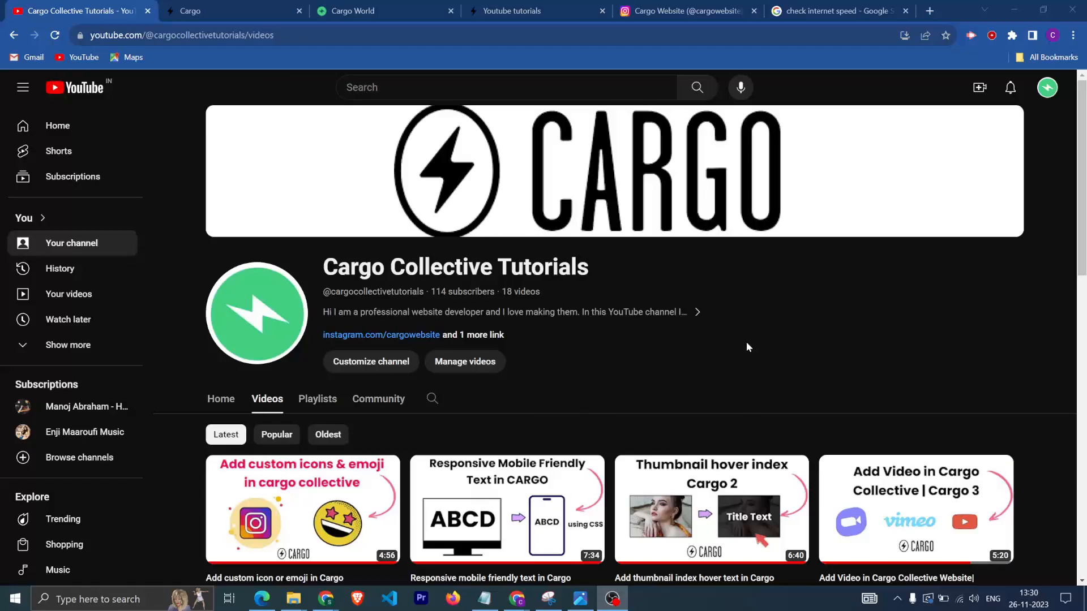
mouse_move(745, 347)
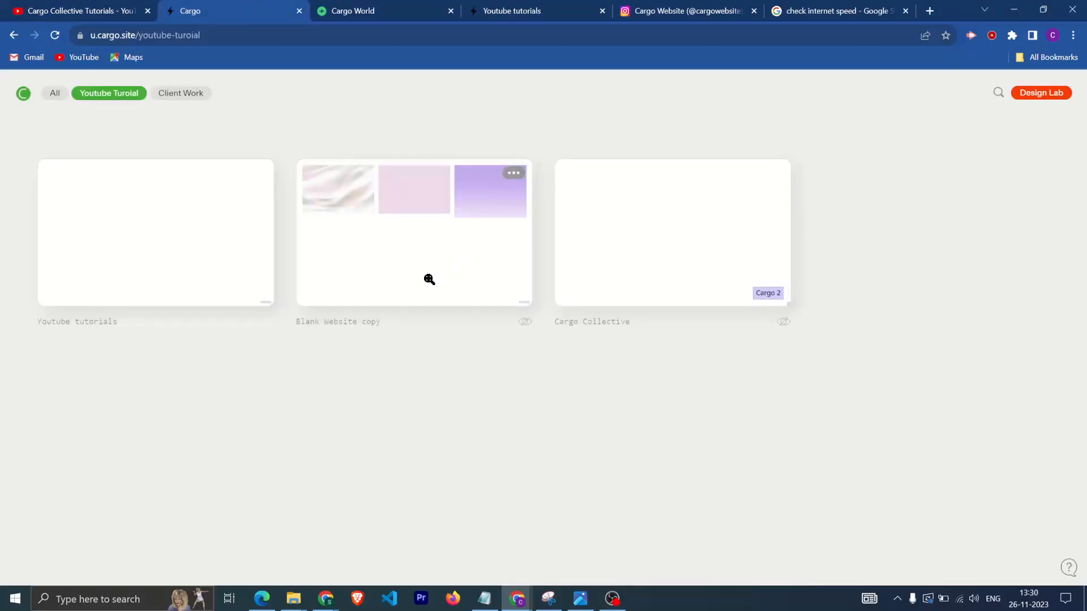
Step: Open the Youtube tutorials site for editing from its card's context menu
click(514, 173)
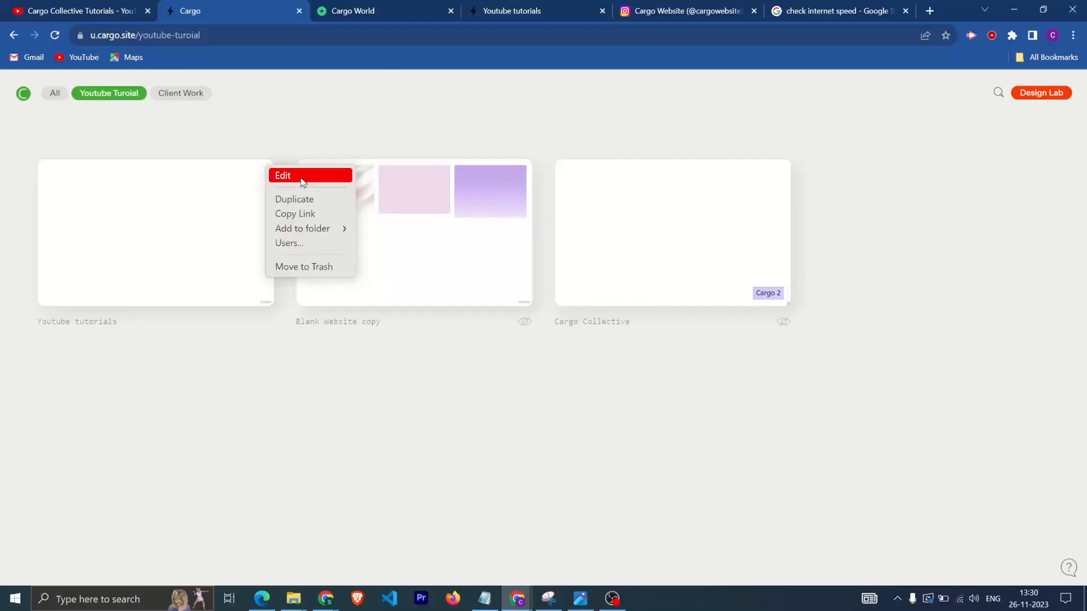
click(282, 176)
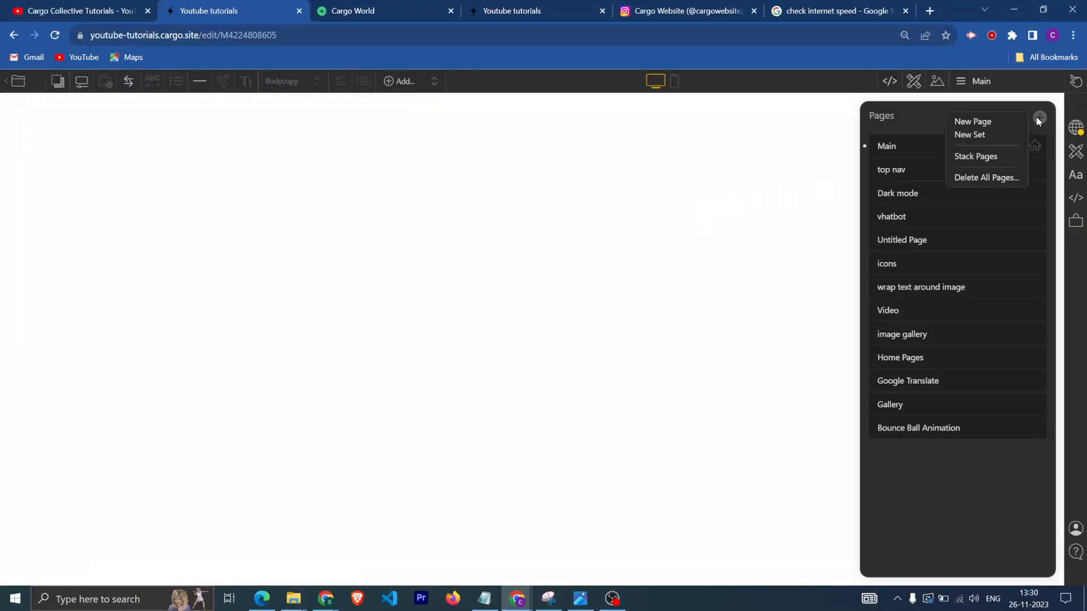
Step: Create a new blank page and name it Light-dark mode
click(971, 121)
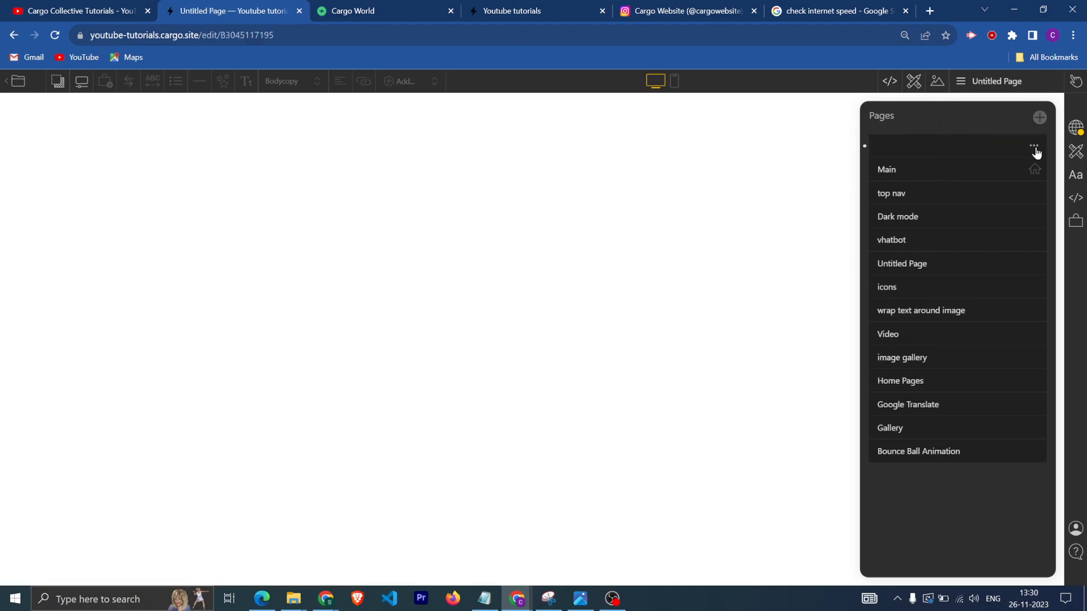
text(Light-dark mode)
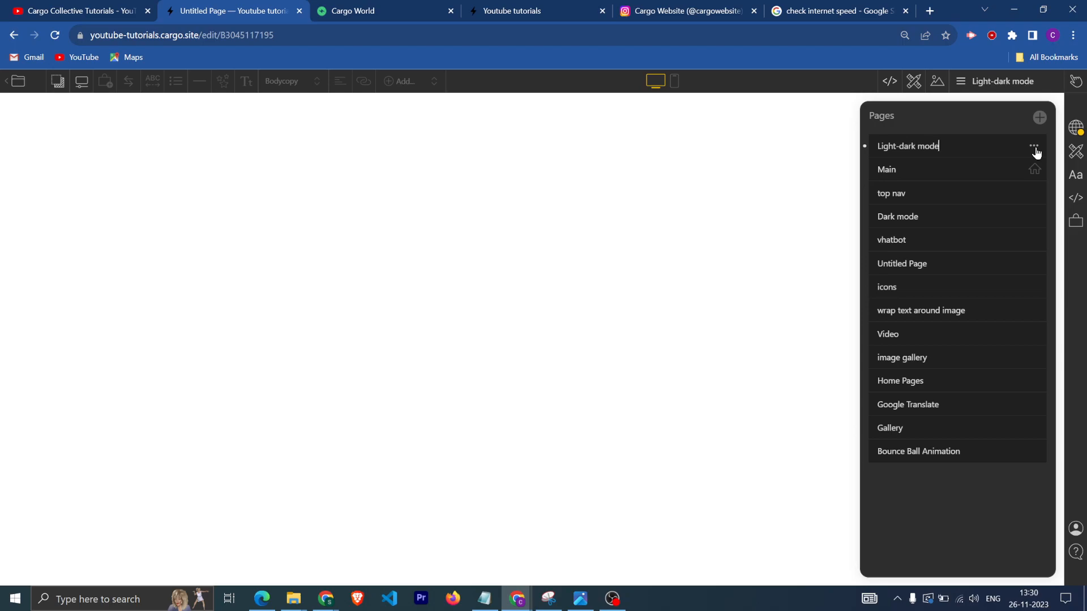
click(403, 82)
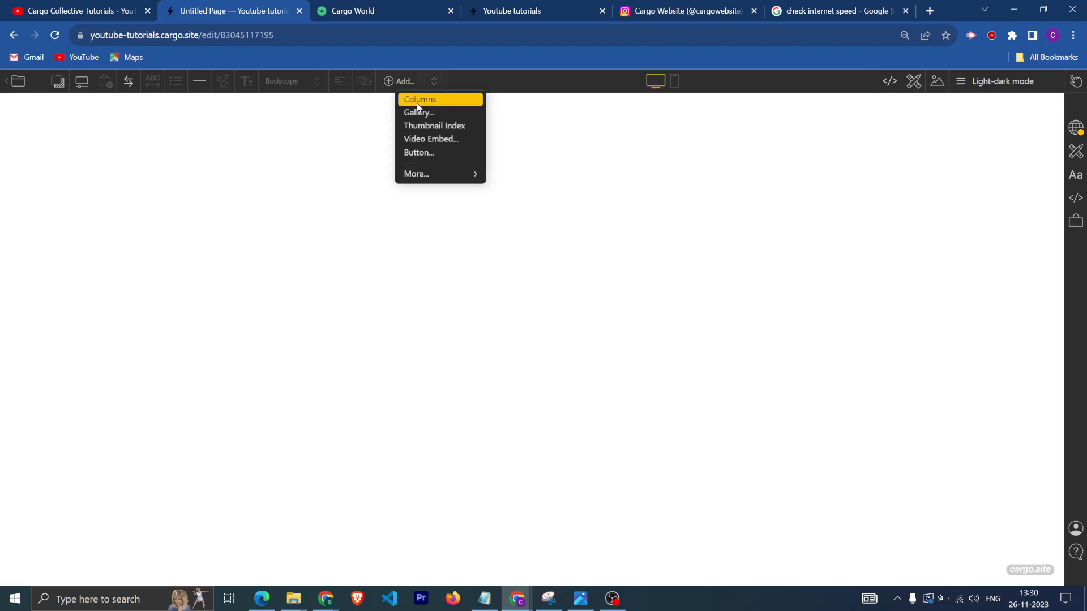
mouse_move(419, 104)
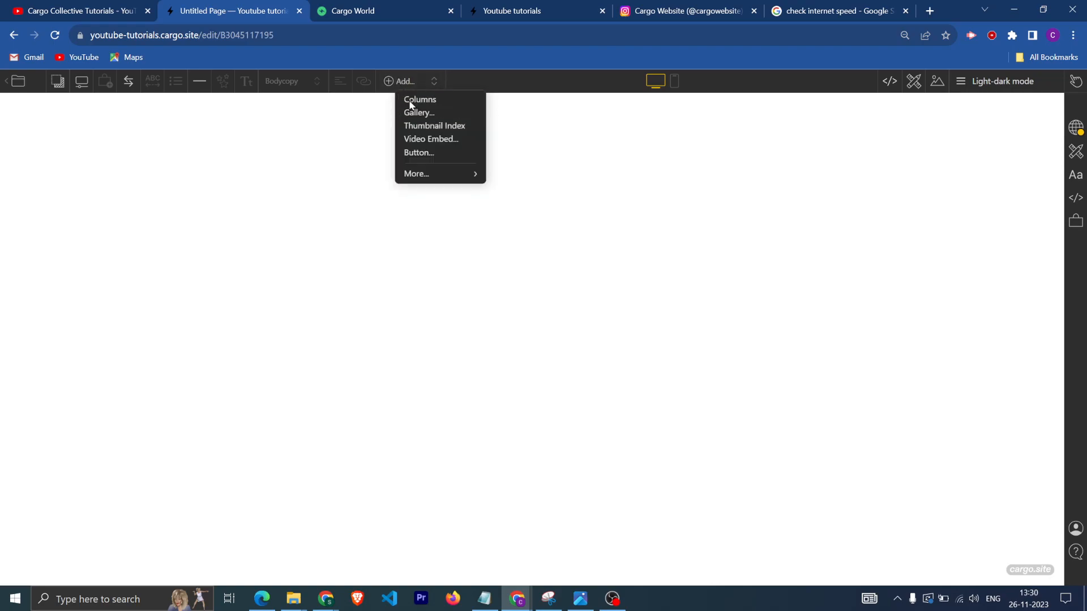
Step: Insert a two-column layout block with the heading LOGO in the first column
click(420, 100)
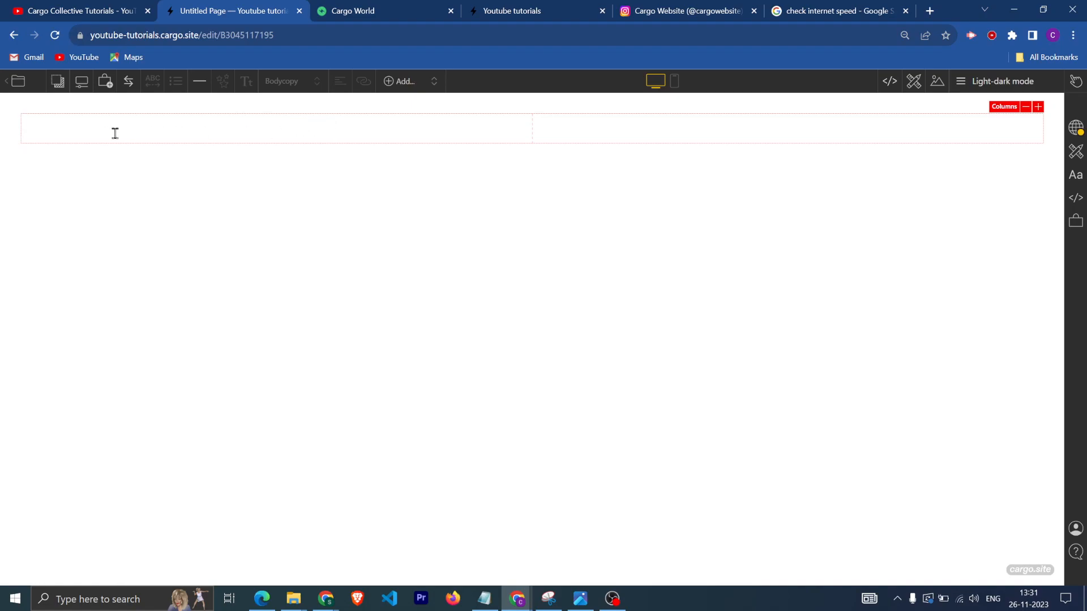
text(L)
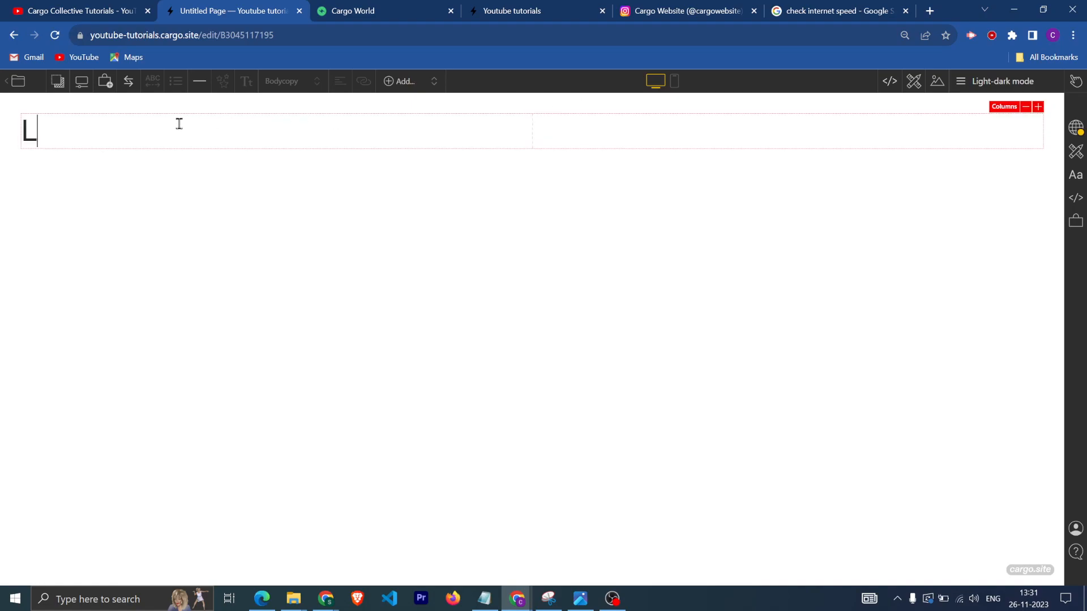
text(OGO)
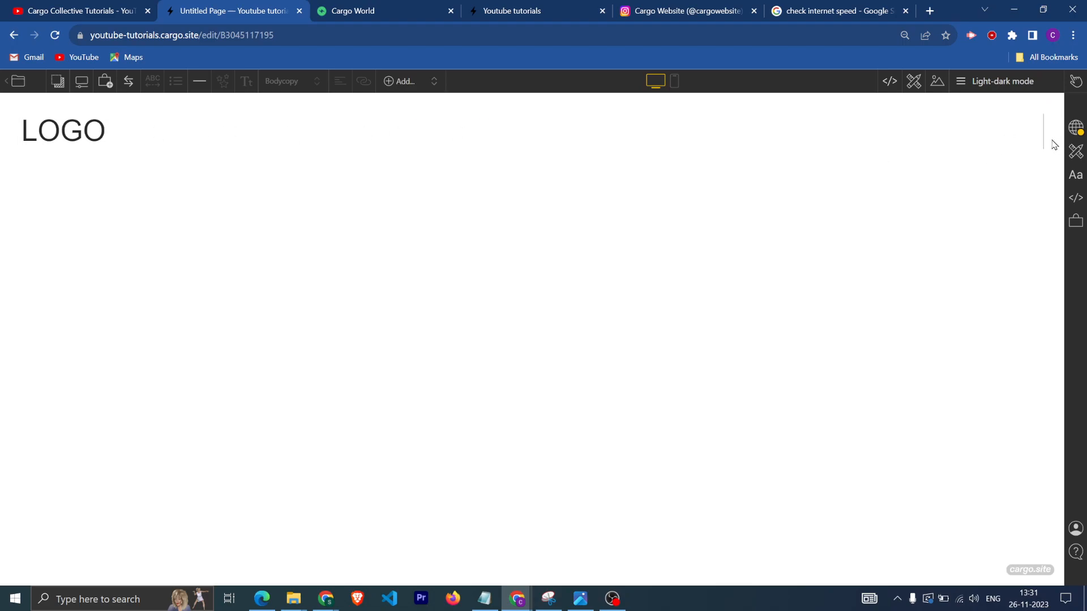
Step: Paste a lorem ipsum paragraph below LOGO, styled as Bodycopy, with a new line after it
click(22, 167)
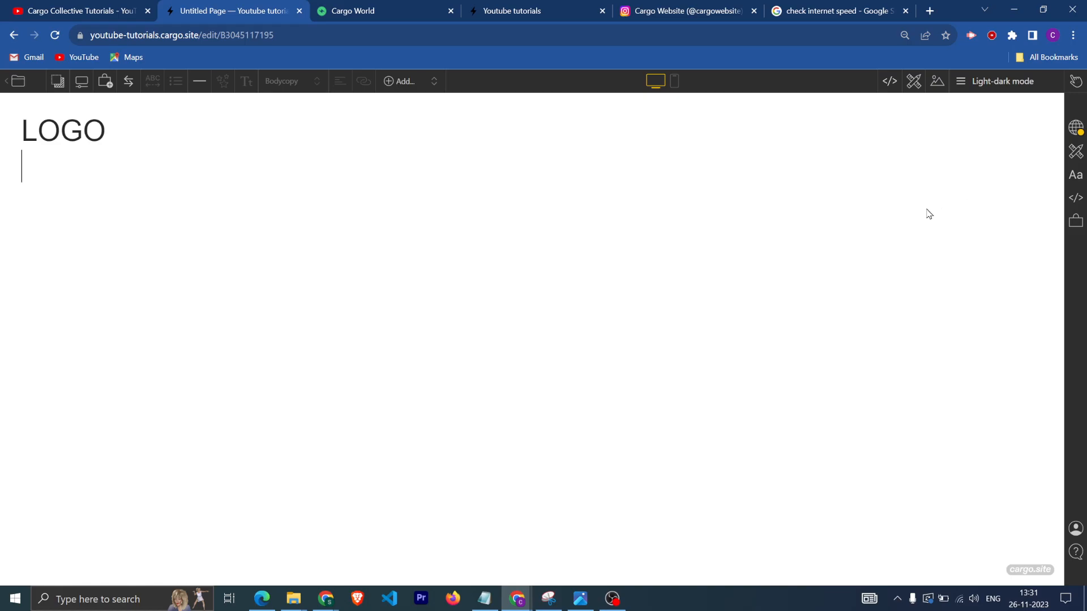
click(403, 82)
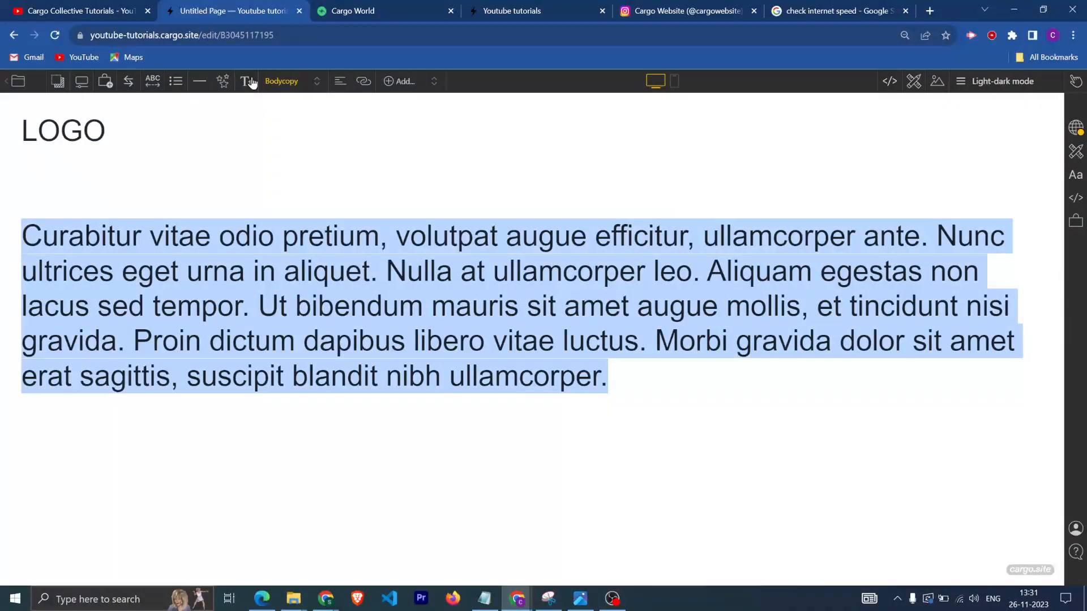
click(246, 81)
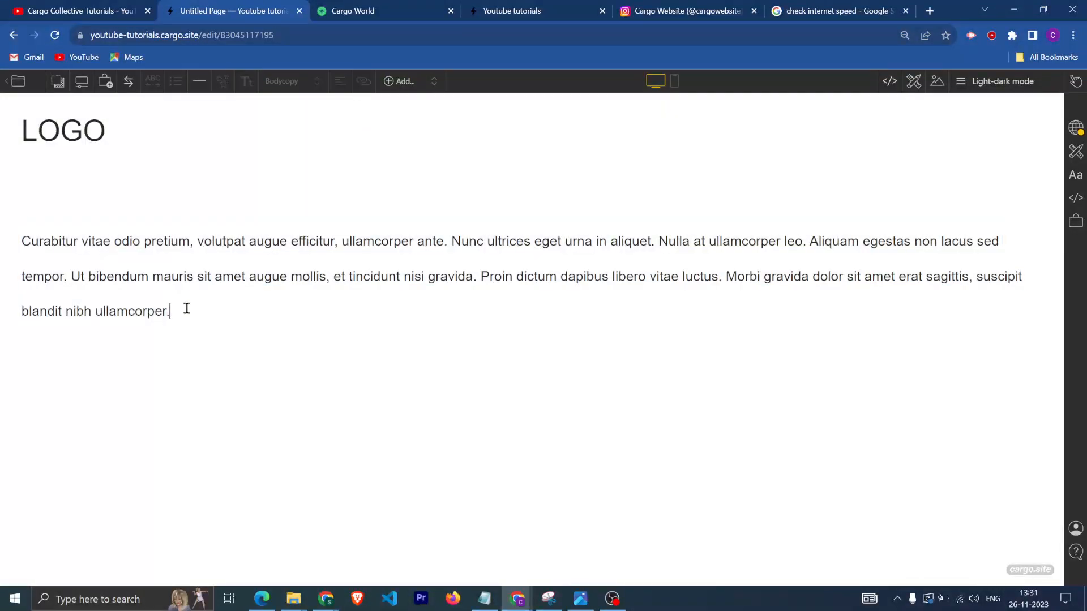
key(Return)
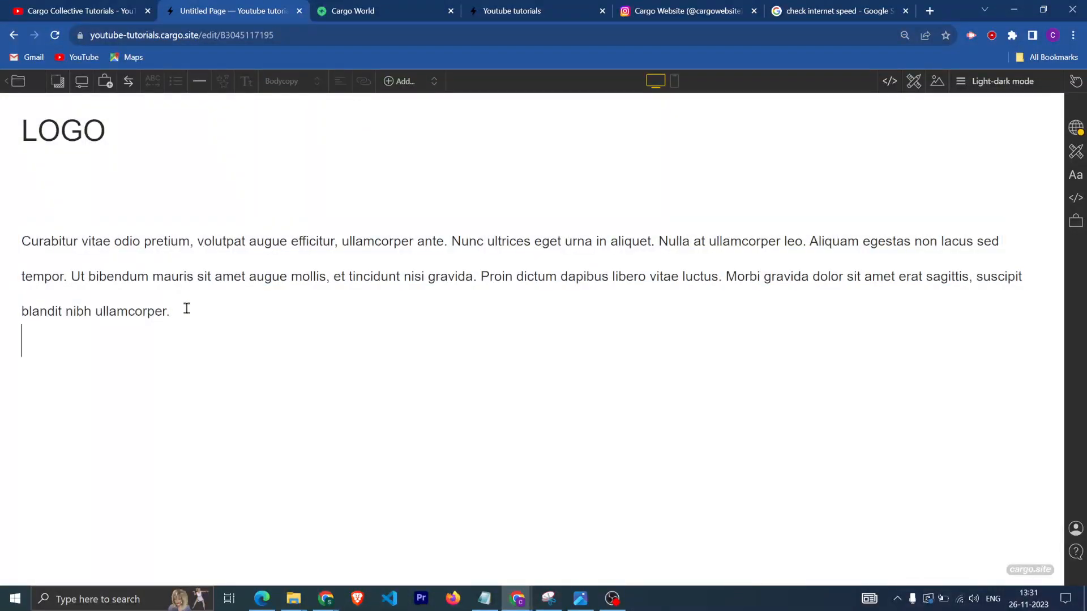
Step: Insert a blue rounded Button 09 style button below the paragraph
click(405, 82)
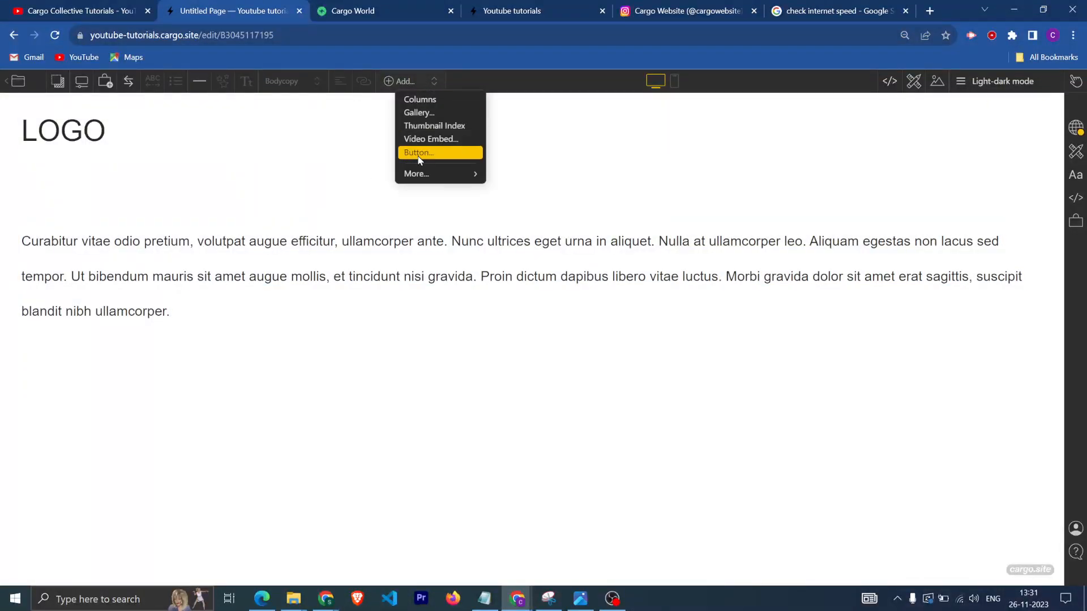
click(417, 153)
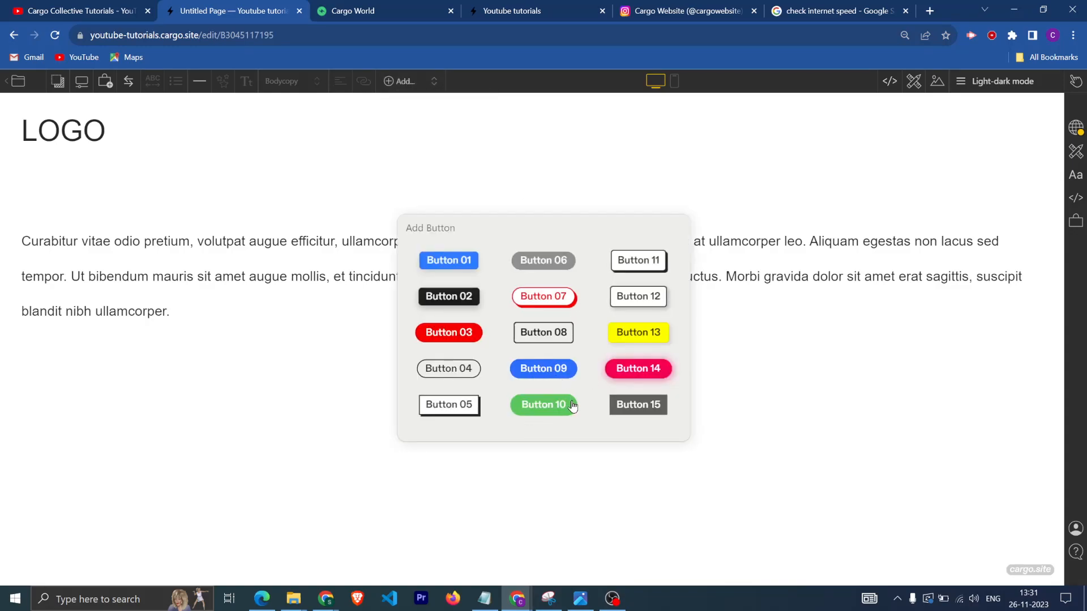
click(543, 368)
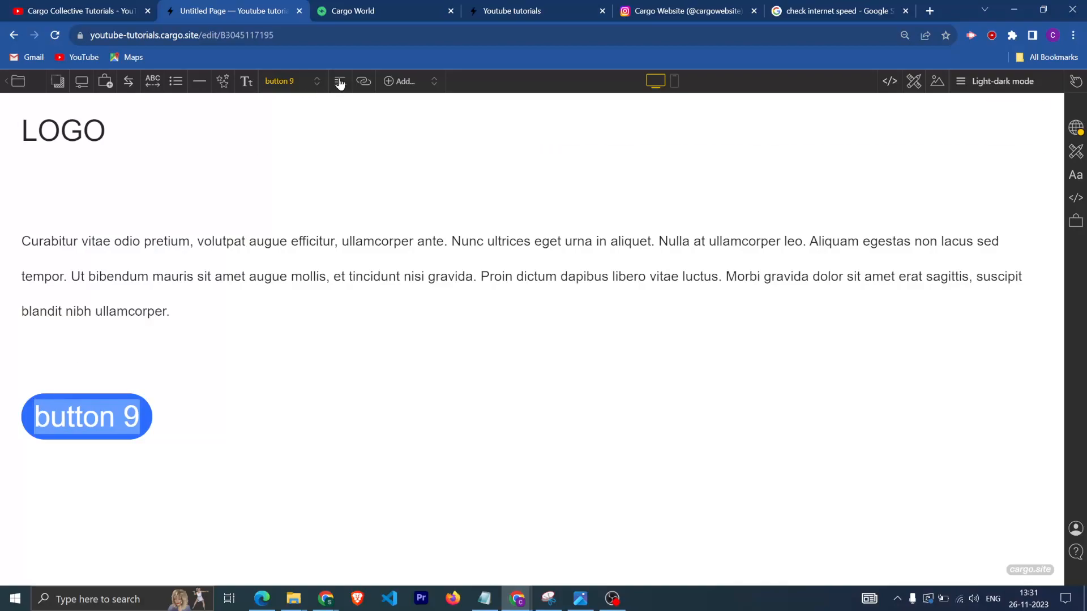
Step: Apply the Bodycopy text style to the dummy paragraph
click(340, 82)
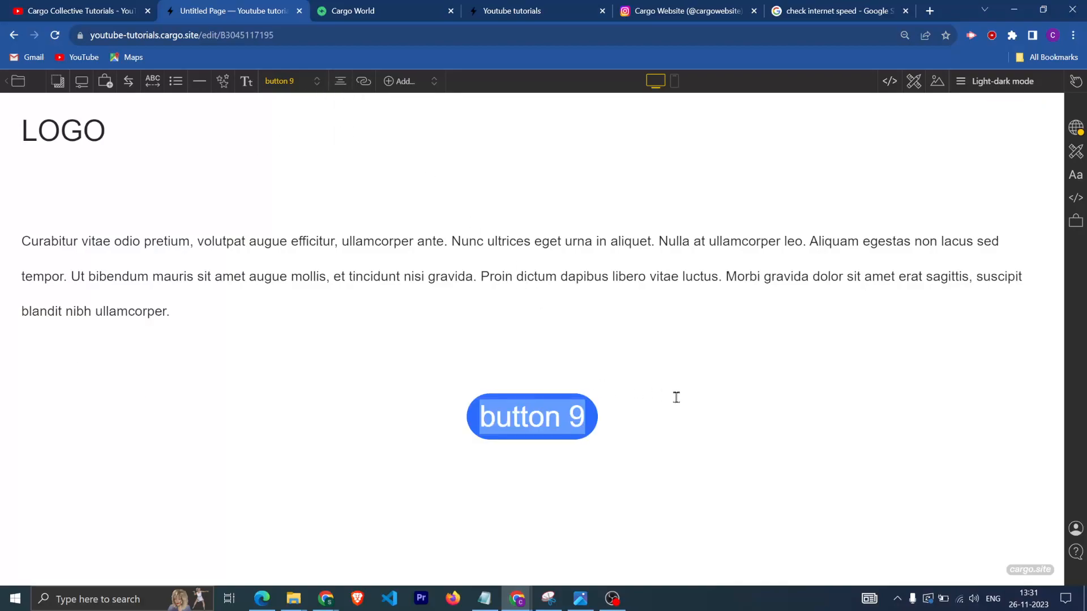
click(170, 312)
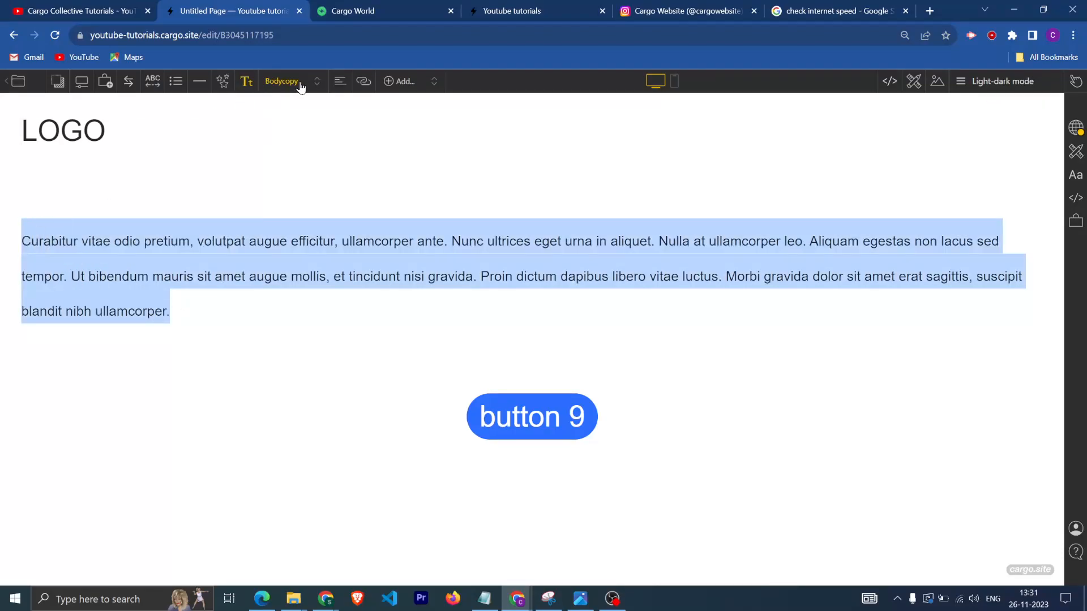
click(246, 82)
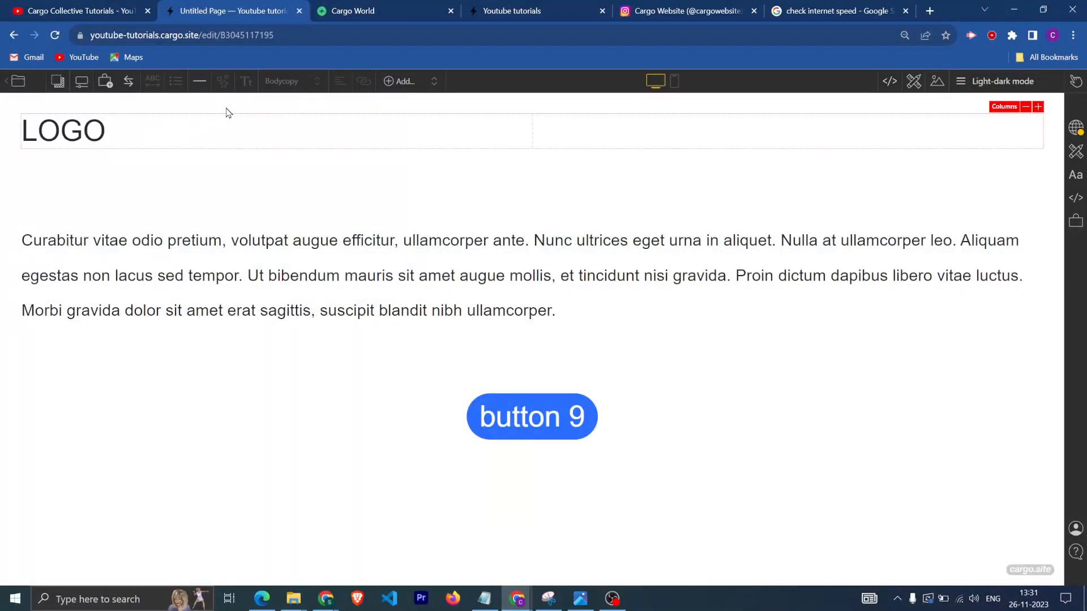
mouse_move(873, 103)
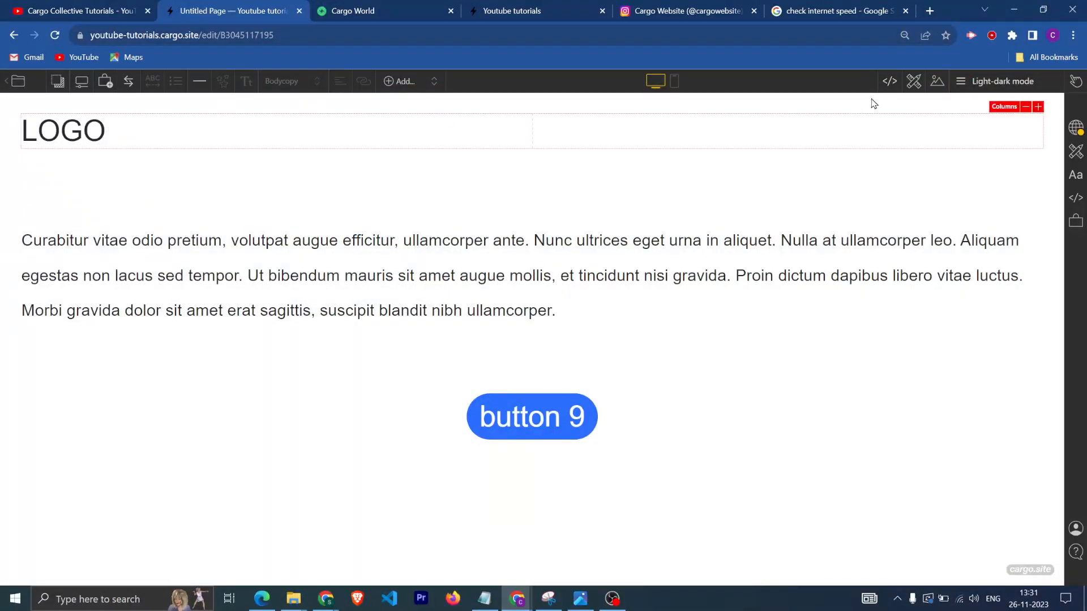
Step: Toggle the page's HTML code view and image library to review them
click(890, 81)
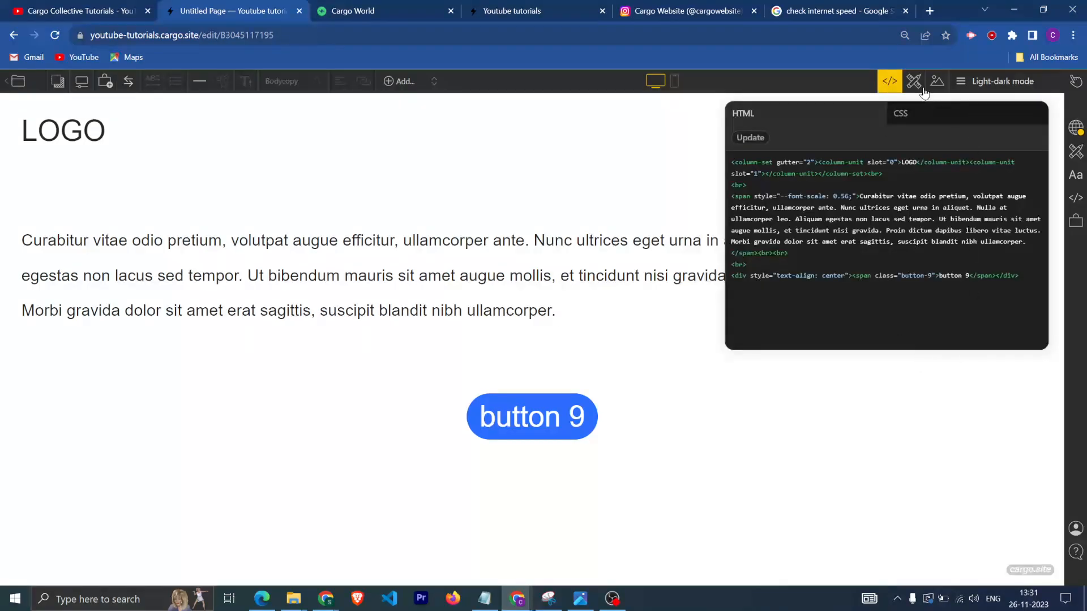
click(936, 82)
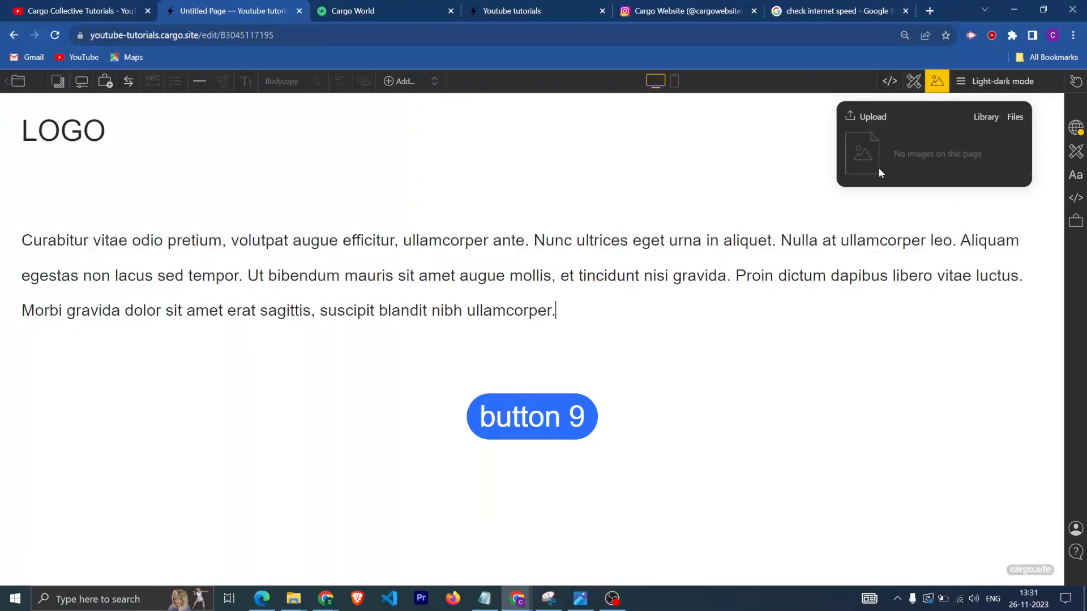
click(890, 81)
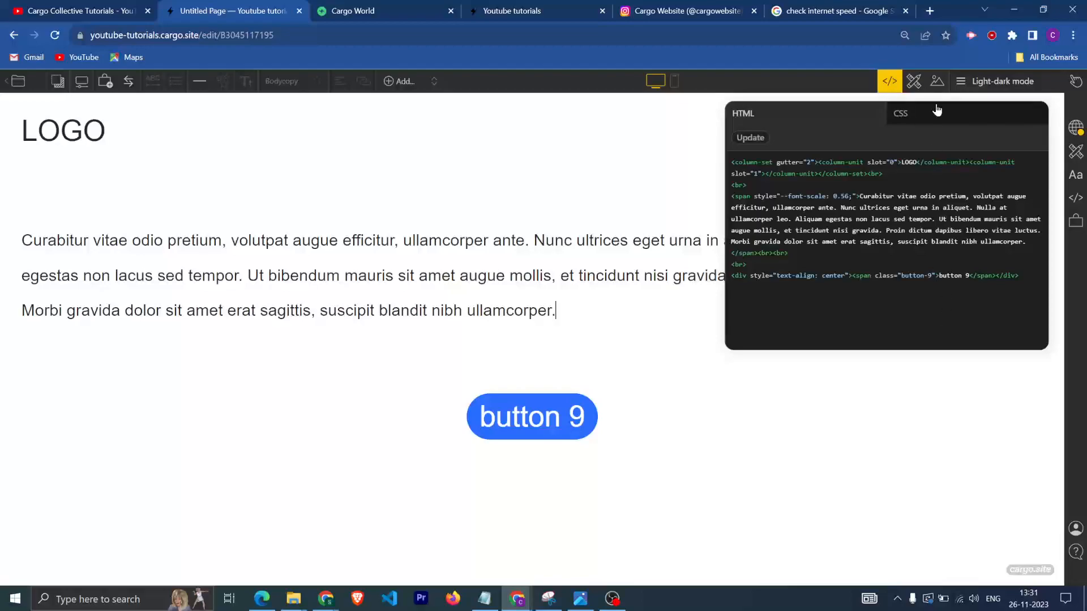
click(937, 82)
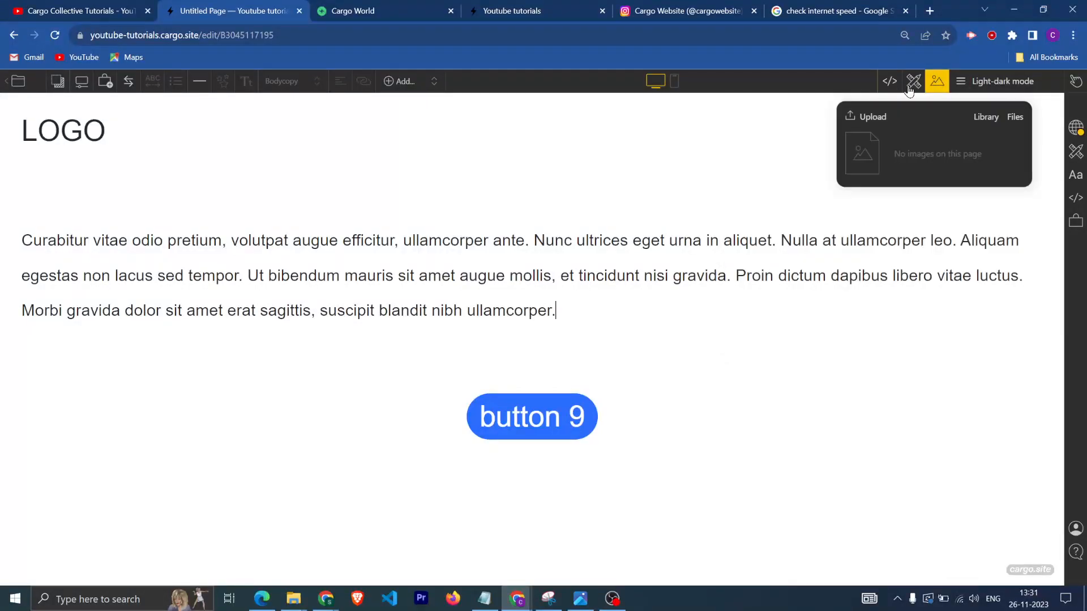
Step: In Local Page Settings, enable 100% Height and set the page background to white #ffffff
click(913, 81)
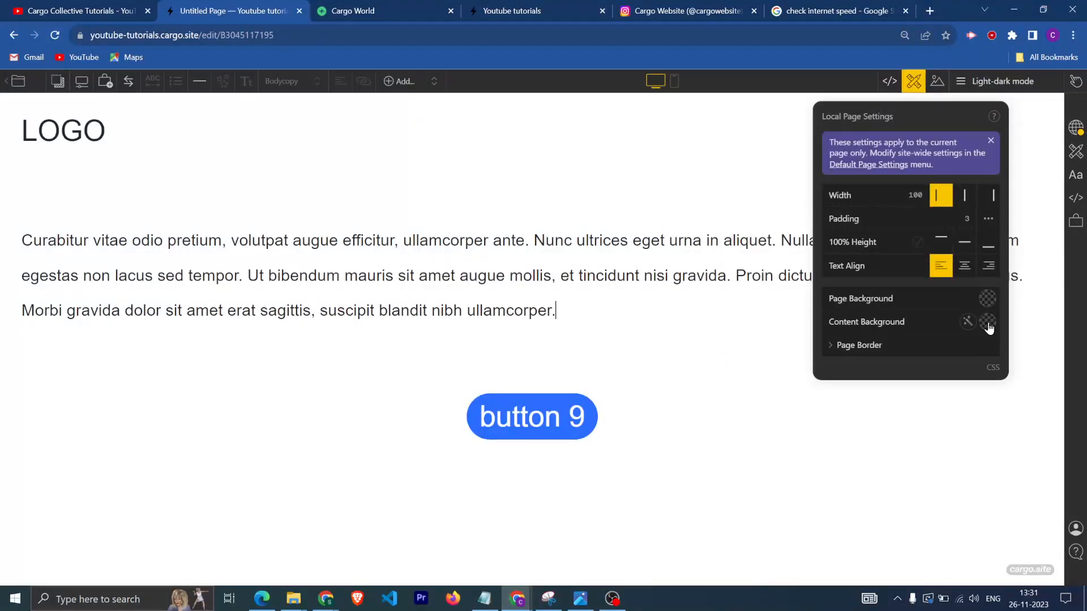
click(988, 298)
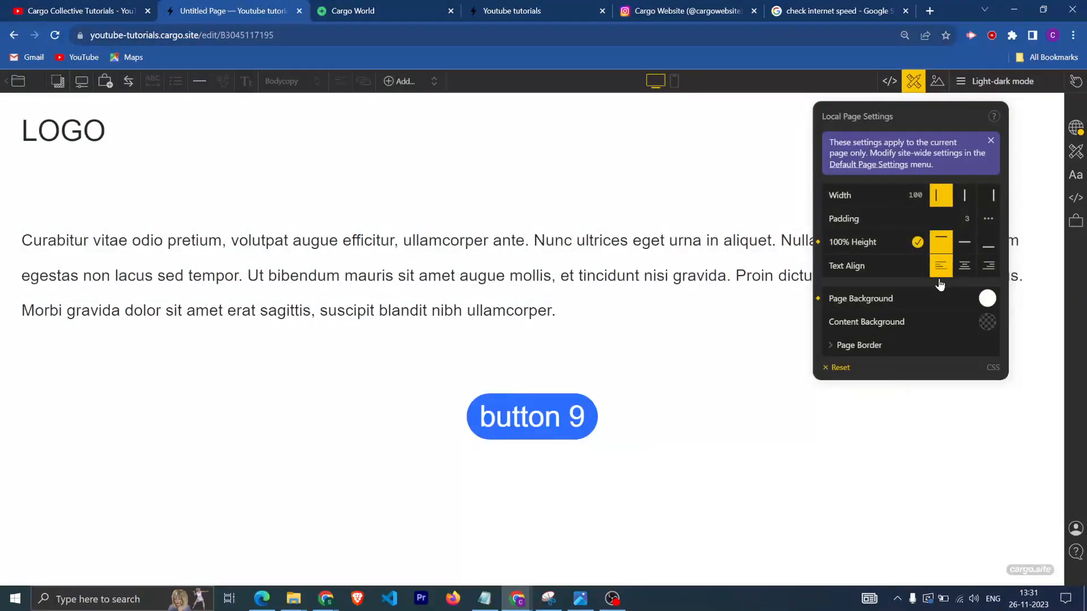
click(987, 298)
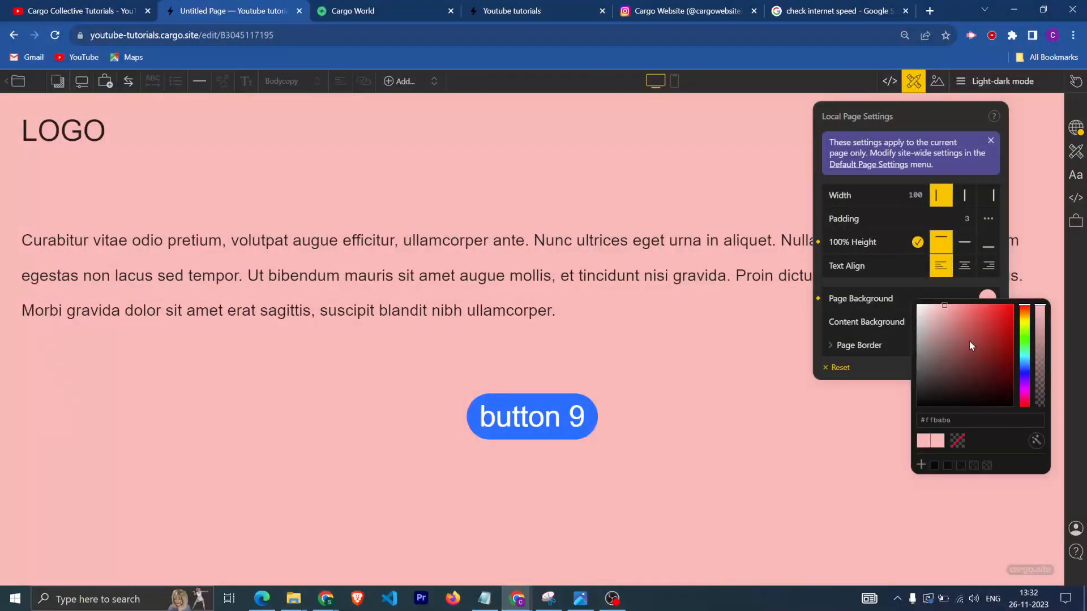
click(918, 307)
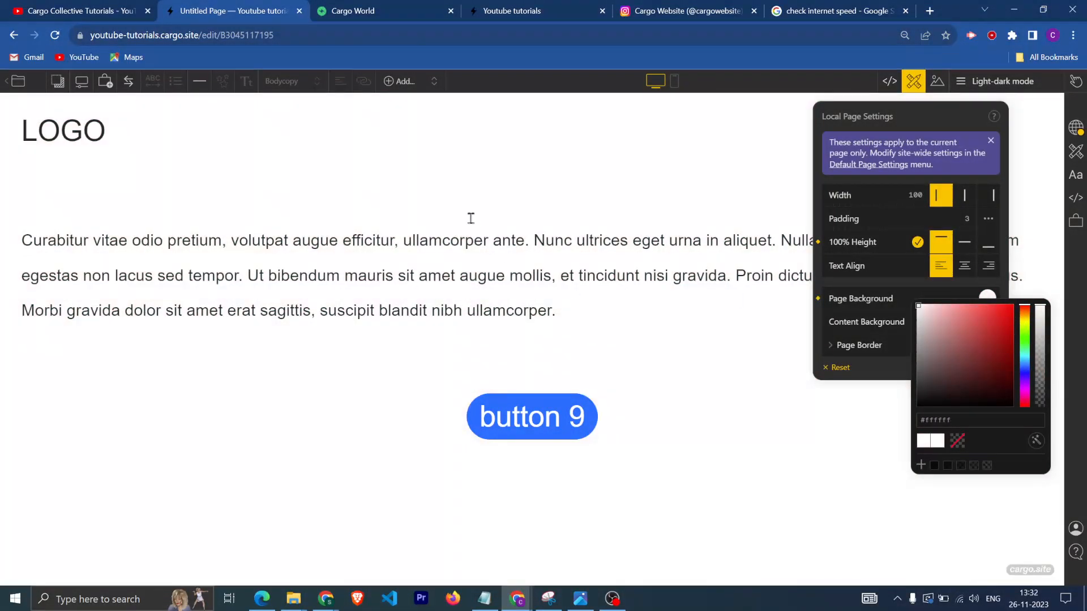
mouse_move(799, 312)
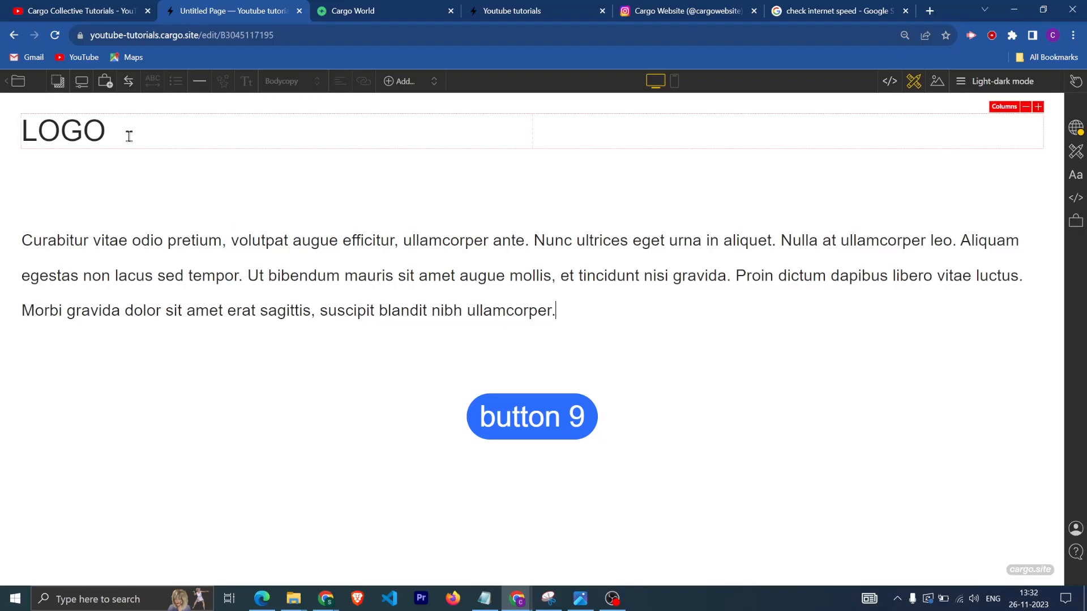
mouse_move(539, 119)
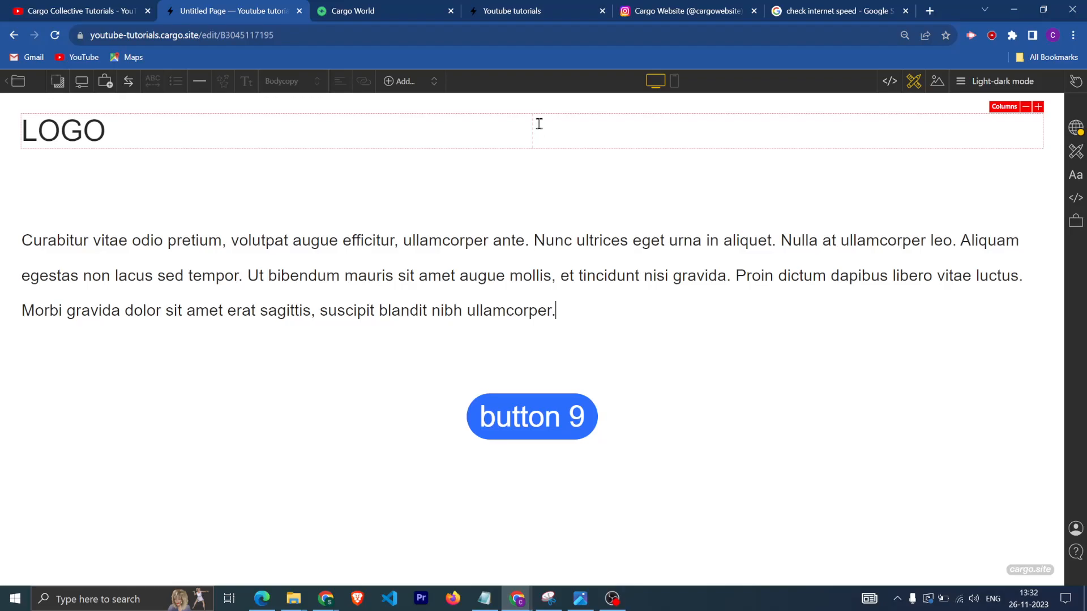
mouse_move(641, 130)
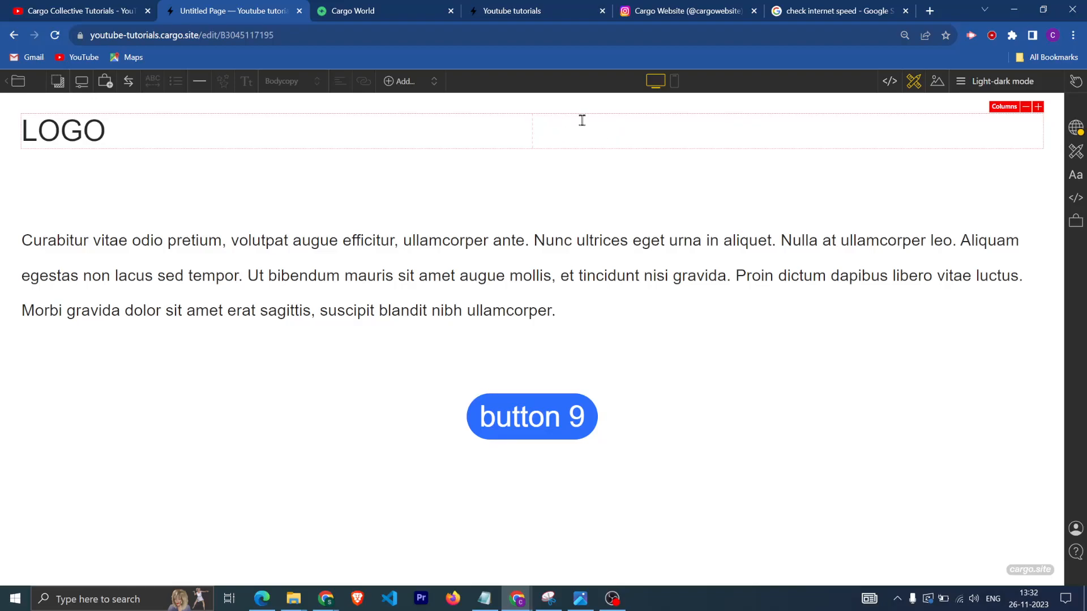
click(385, 10)
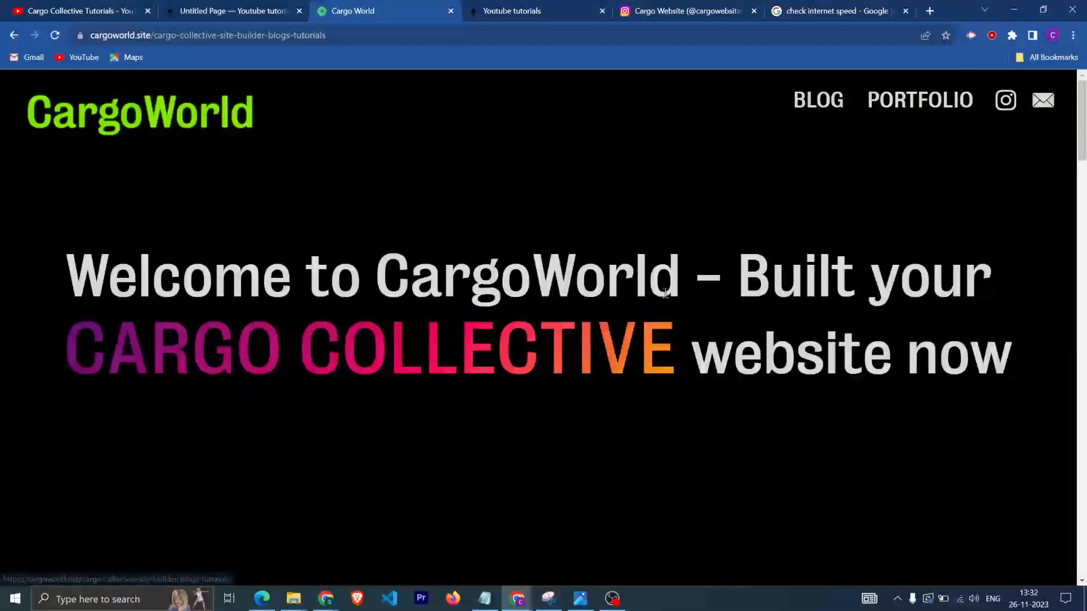
Step: Locate the dark mode tutorial's toggle HTML example, then return to the Cargo editor
scroll(down, 3)
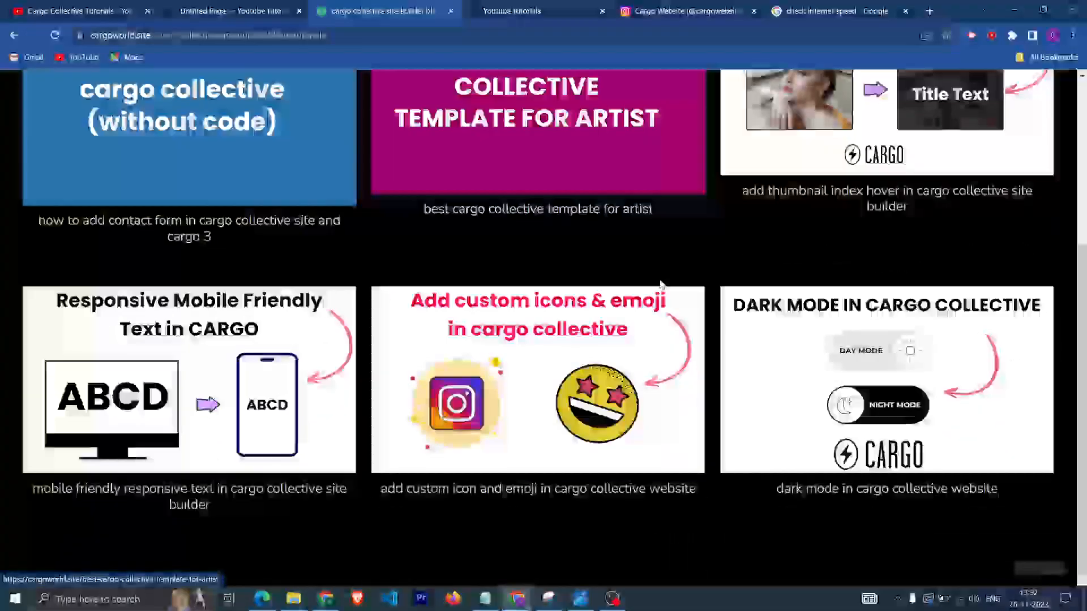
mouse_move(706, 326)
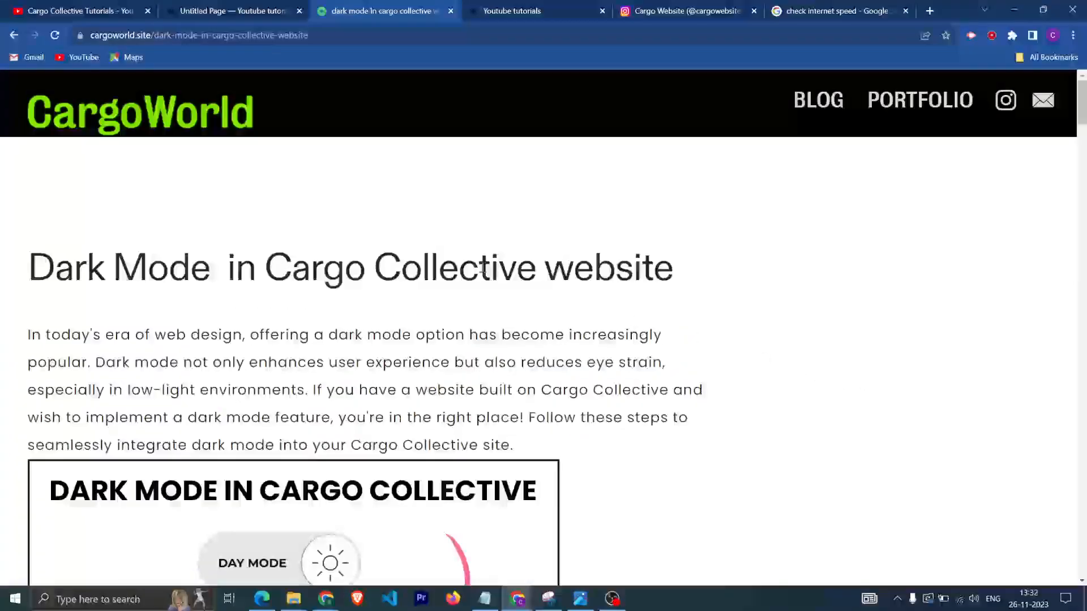
scroll(down, 3)
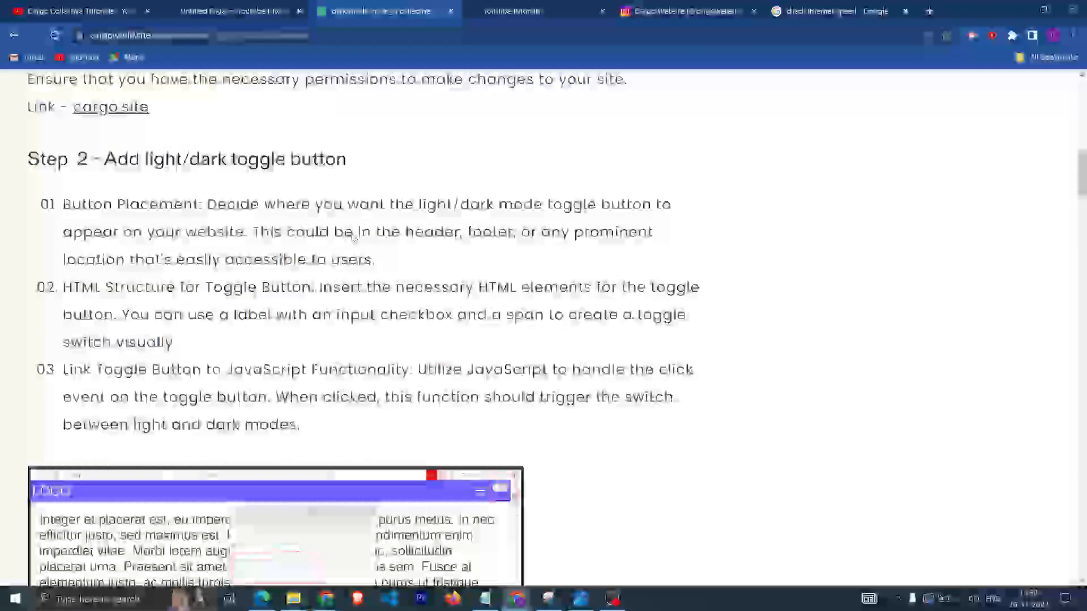
scroll(up, 3)
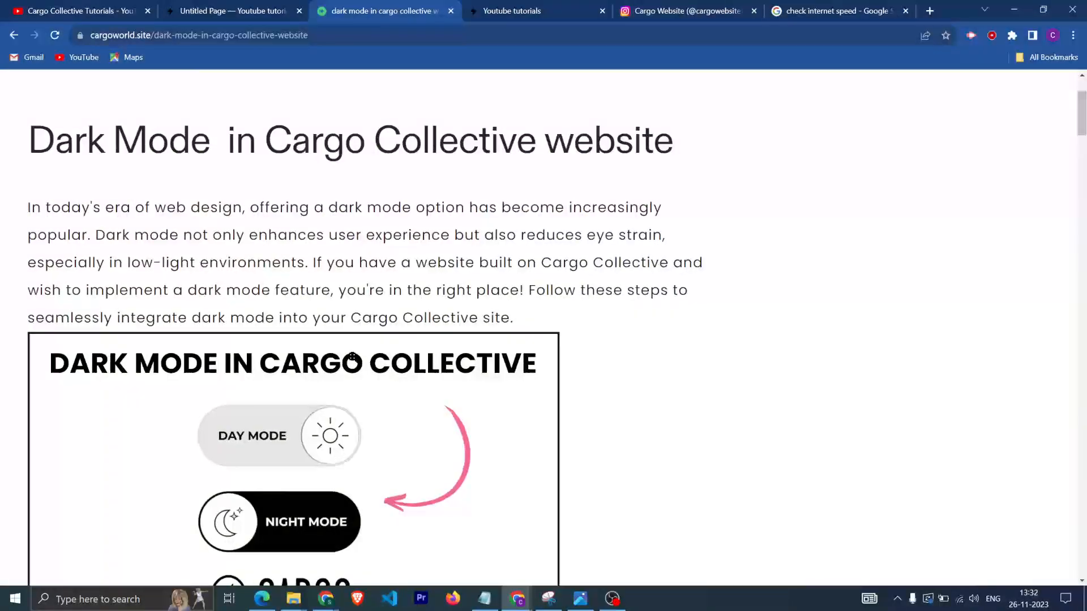
scroll(down, 3)
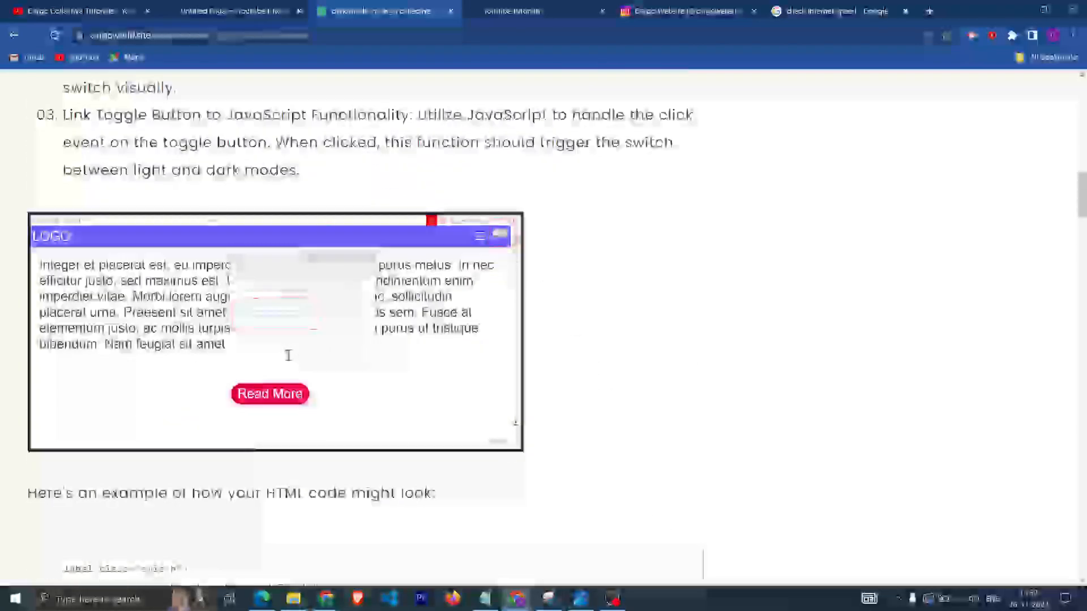
scroll(down, 3)
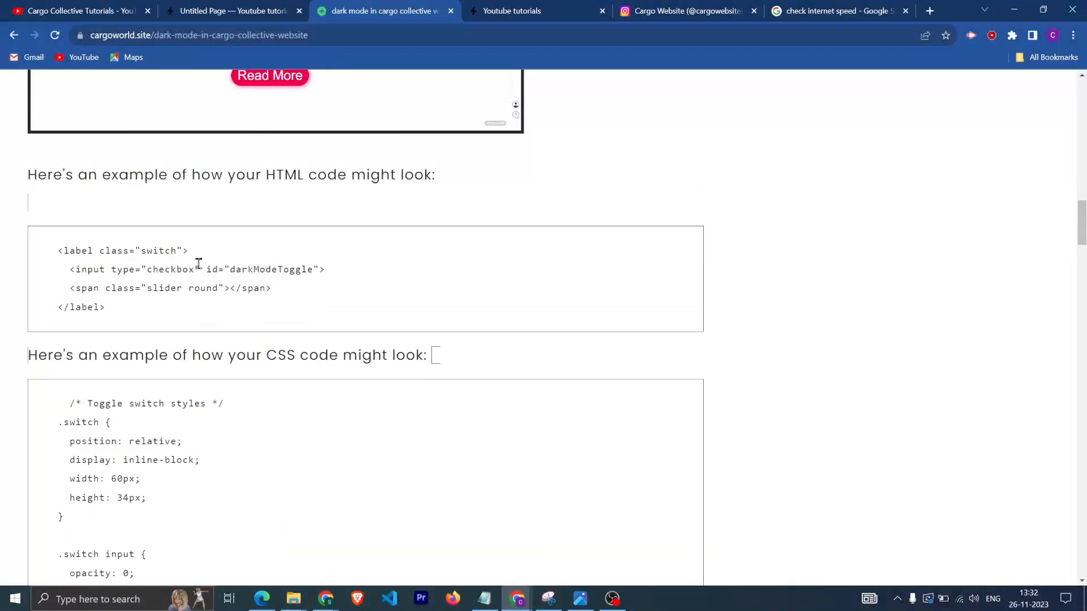
scroll(up, 3)
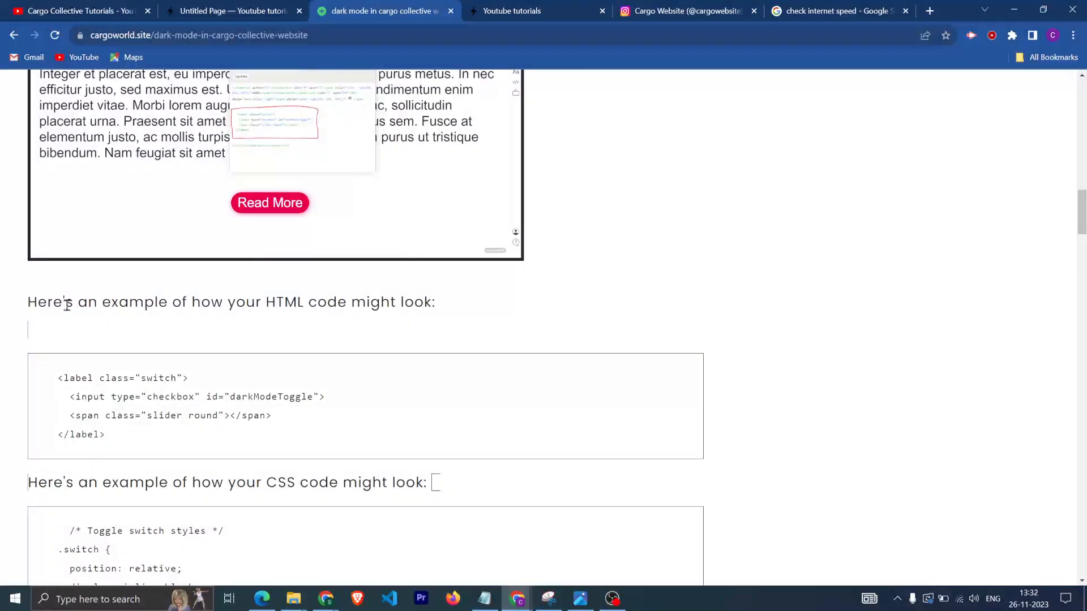
mouse_move(118, 449)
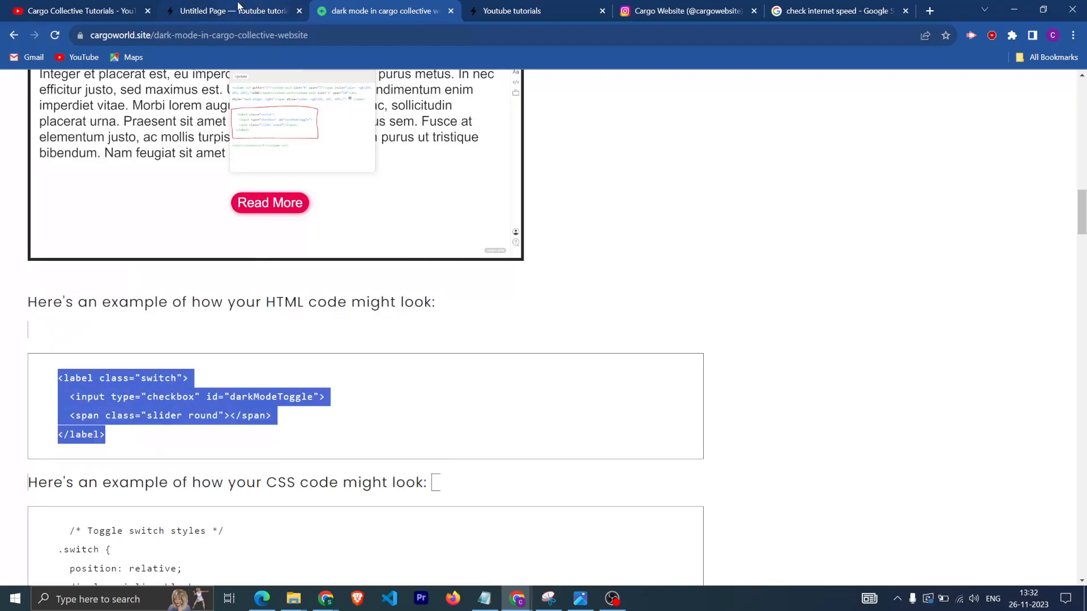
click(232, 11)
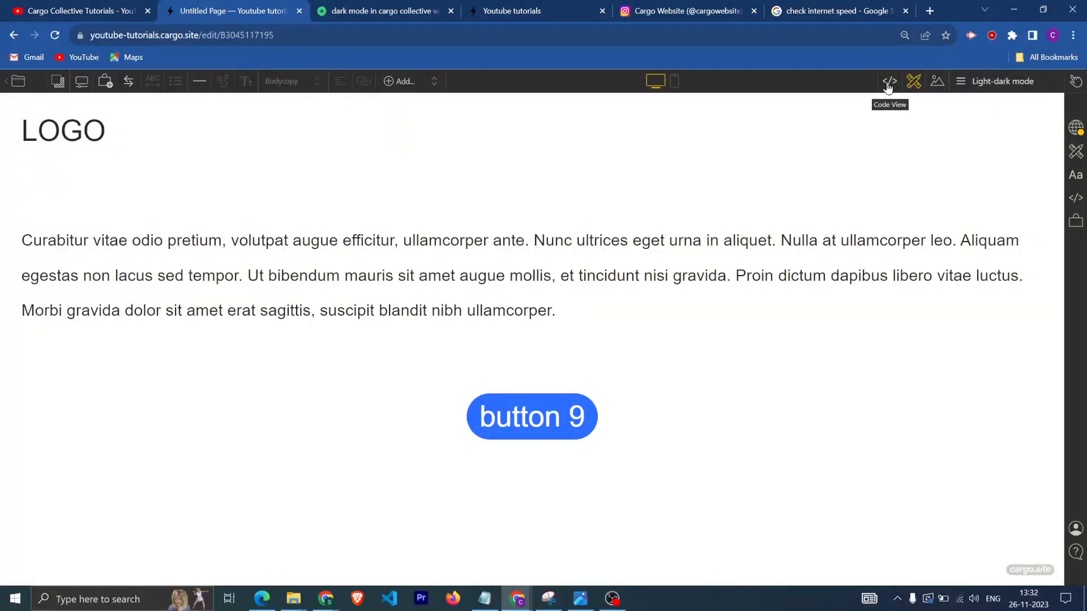
Step: In the HTML code view, clear the pasted label text and leave blank lines in column slot 1
click(890, 82)
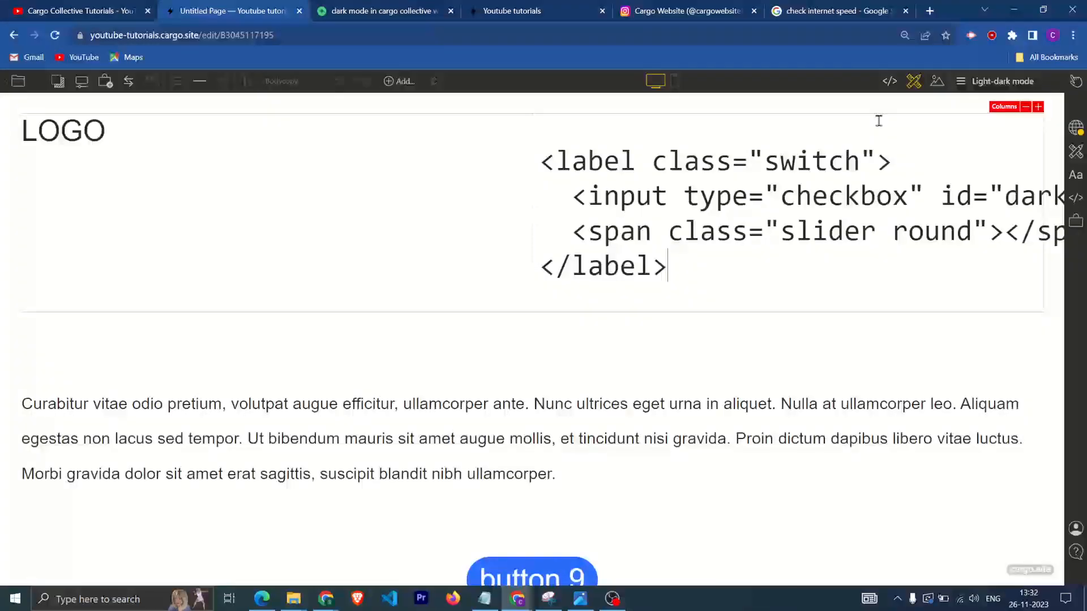
click(890, 81)
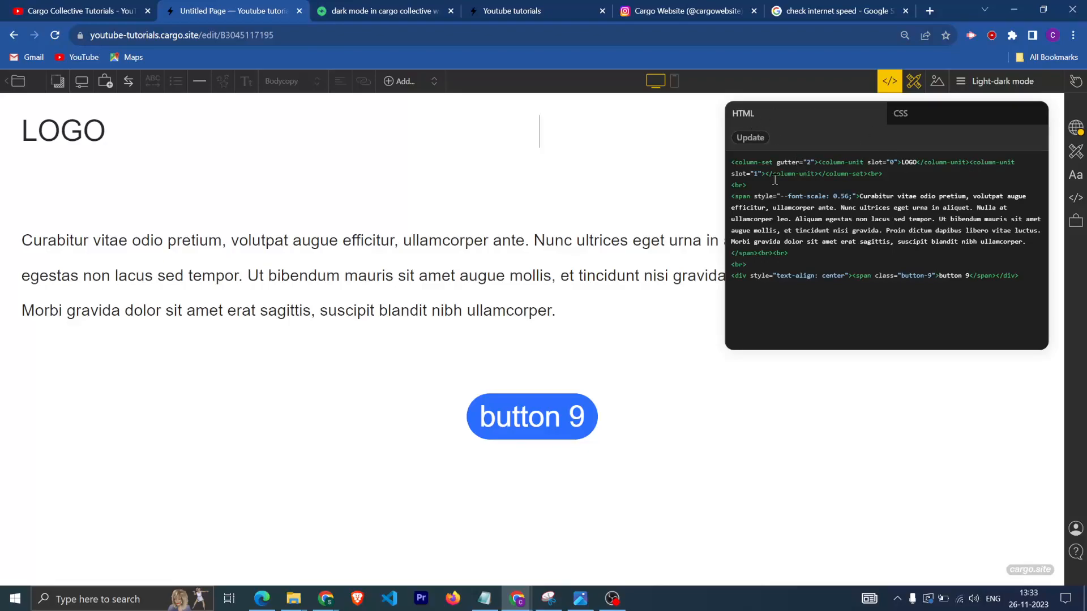
click(1017, 163)
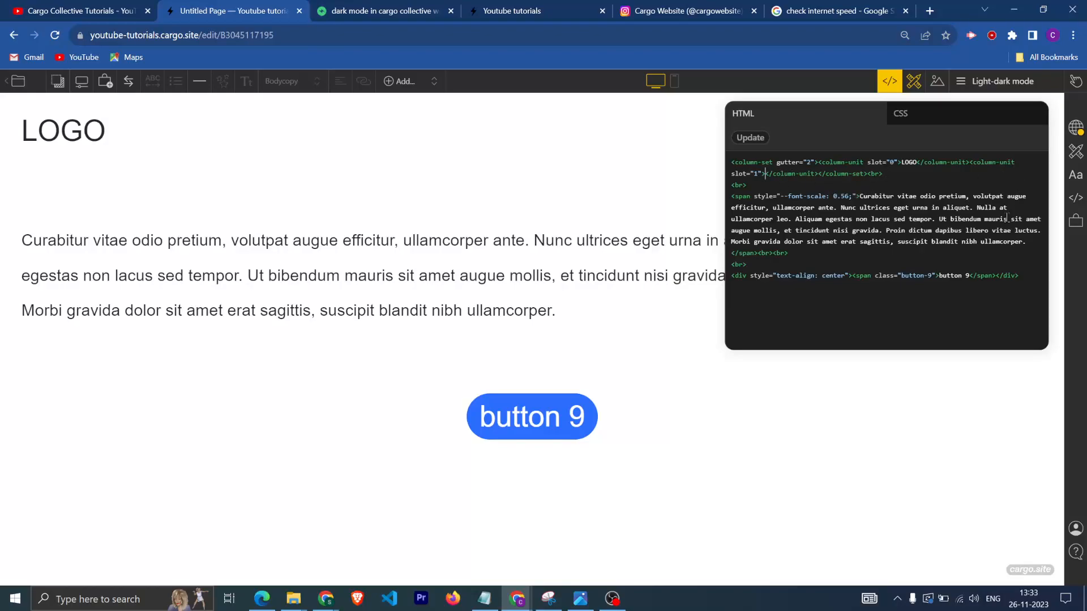
key(enter)
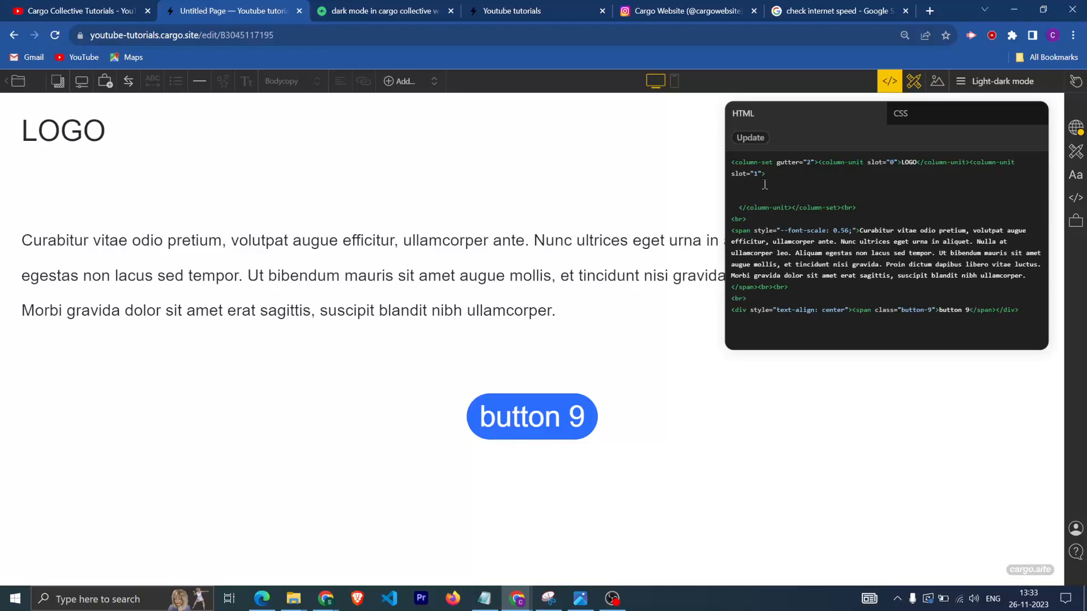
click(890, 82)
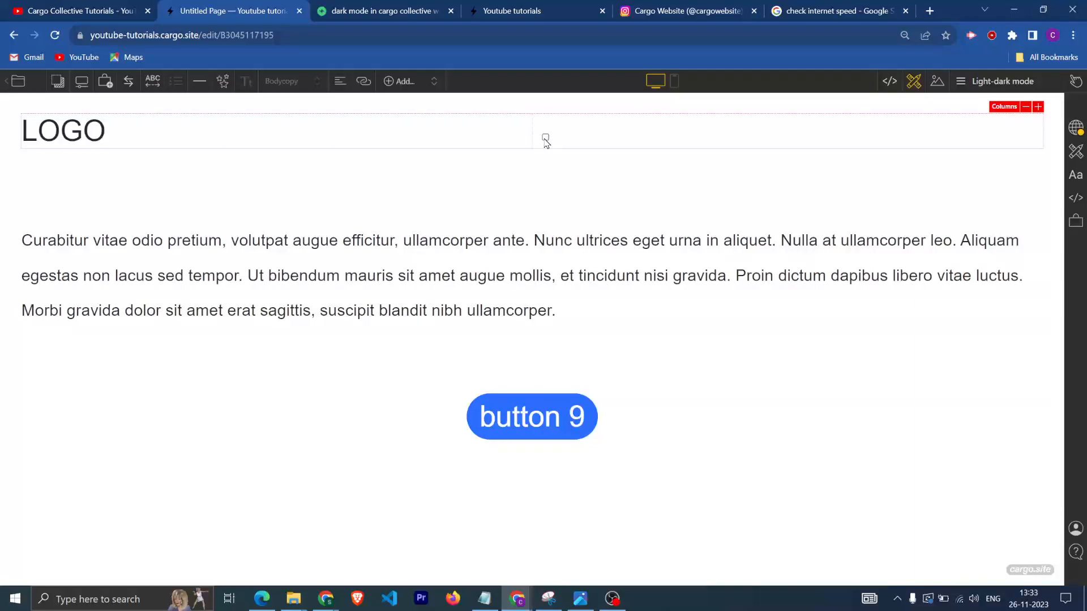
Step: Place the caret in the header's right column beside LOGO
click(547, 136)
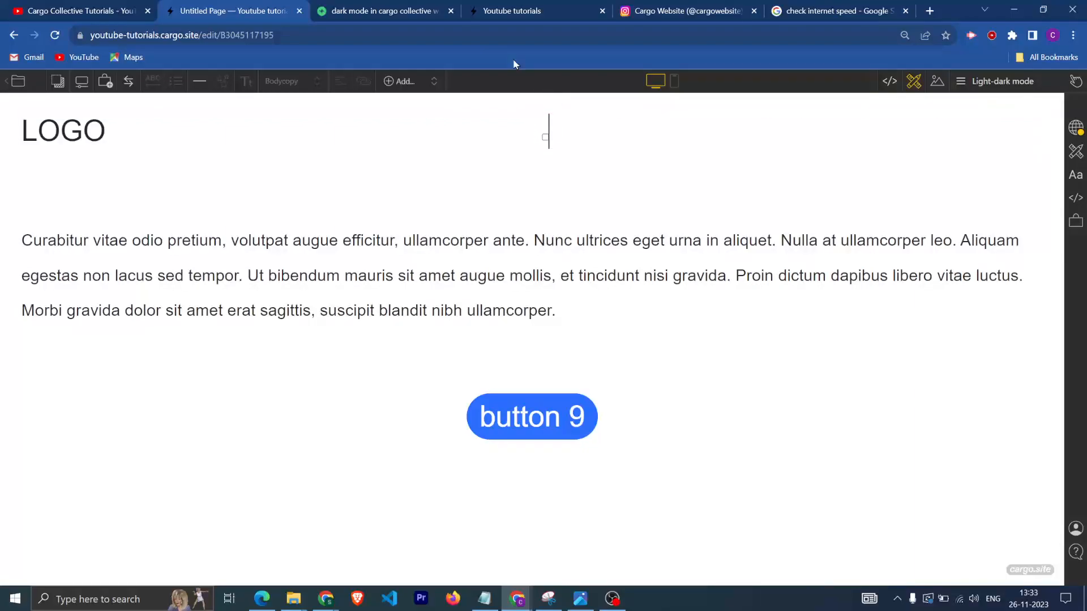
click(571, 135)
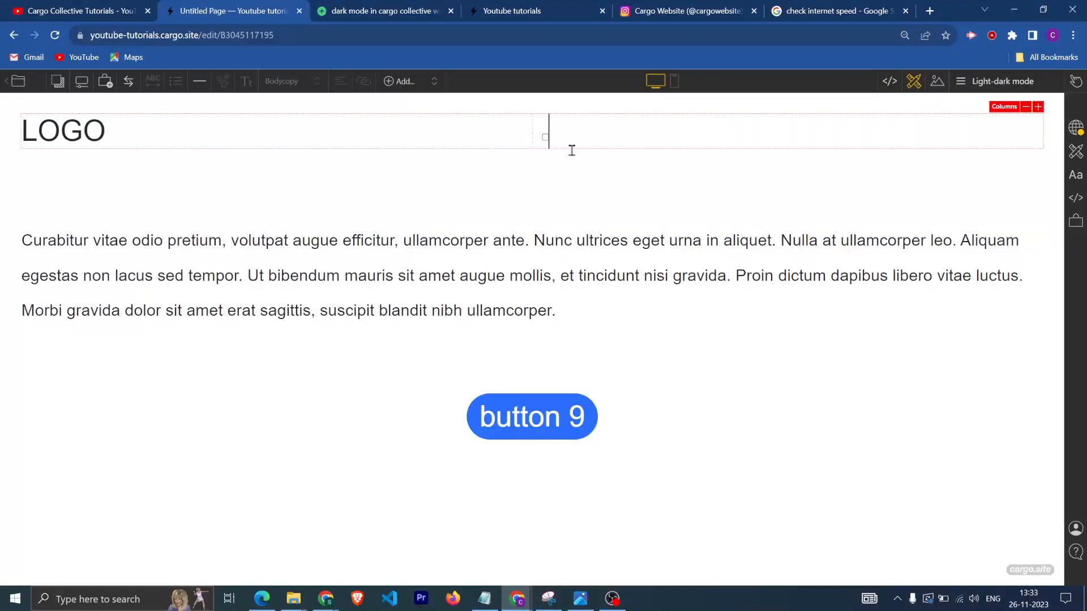
mouse_move(512, 10)
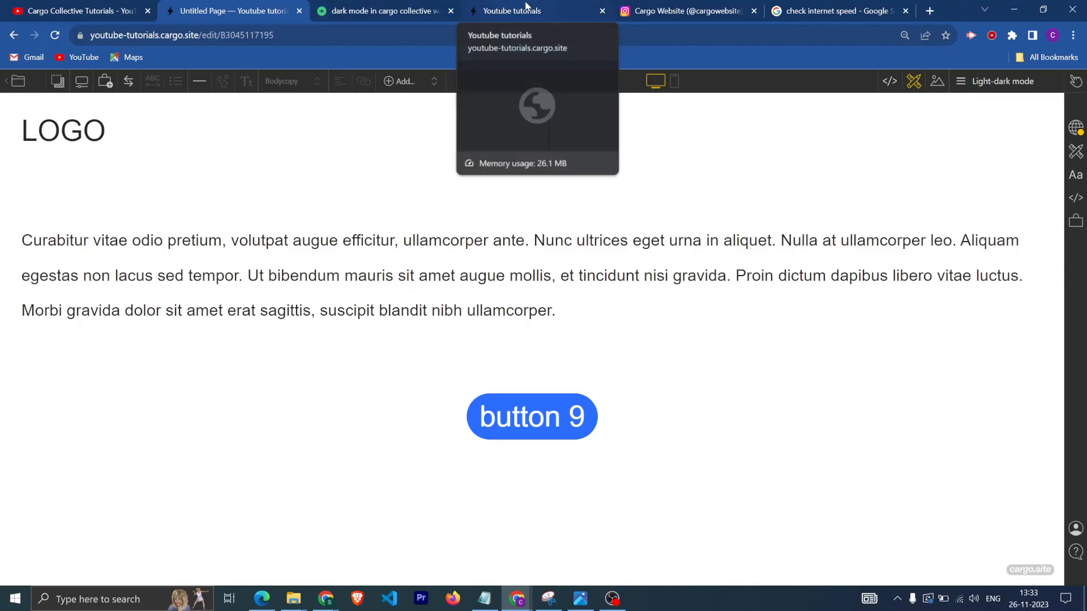
Step: In the CargoWorld tutorial, scroll to and select the full toggle and dark-mode CSS block
click(381, 10)
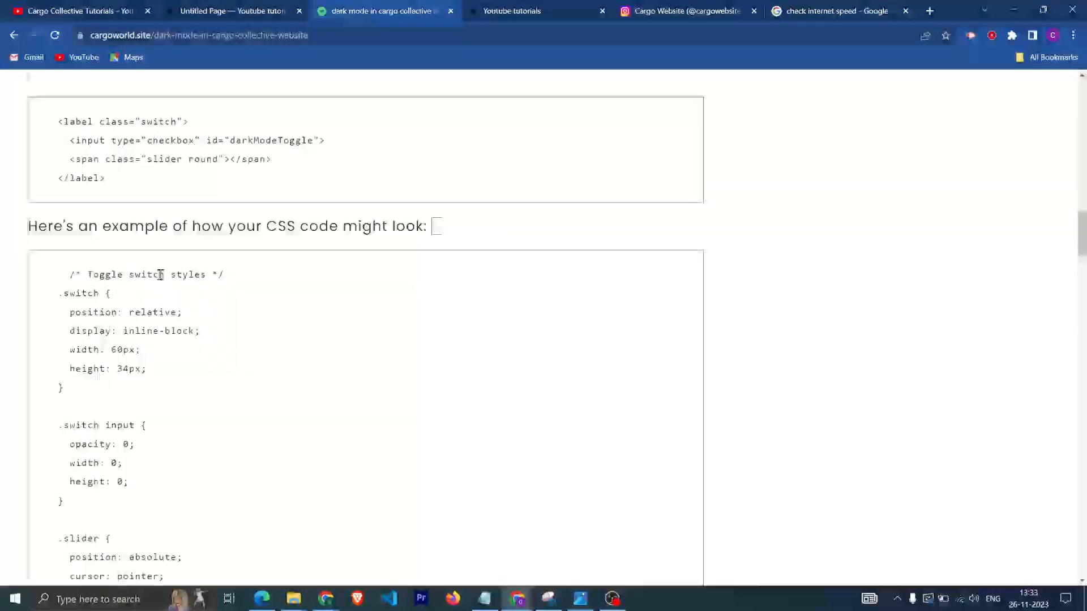
scroll(down, 3)
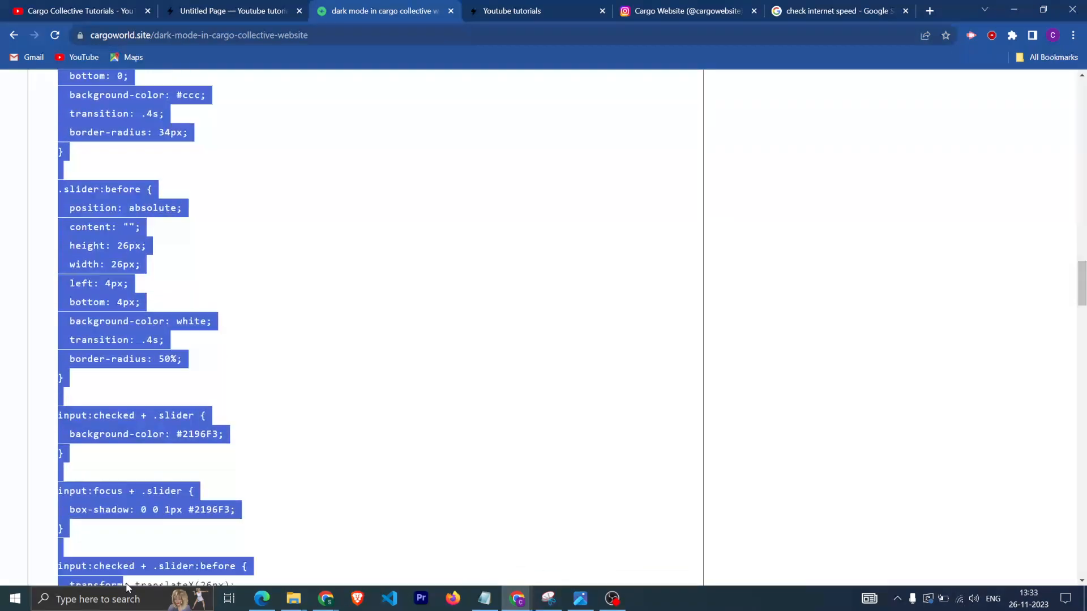
scroll(down, 3)
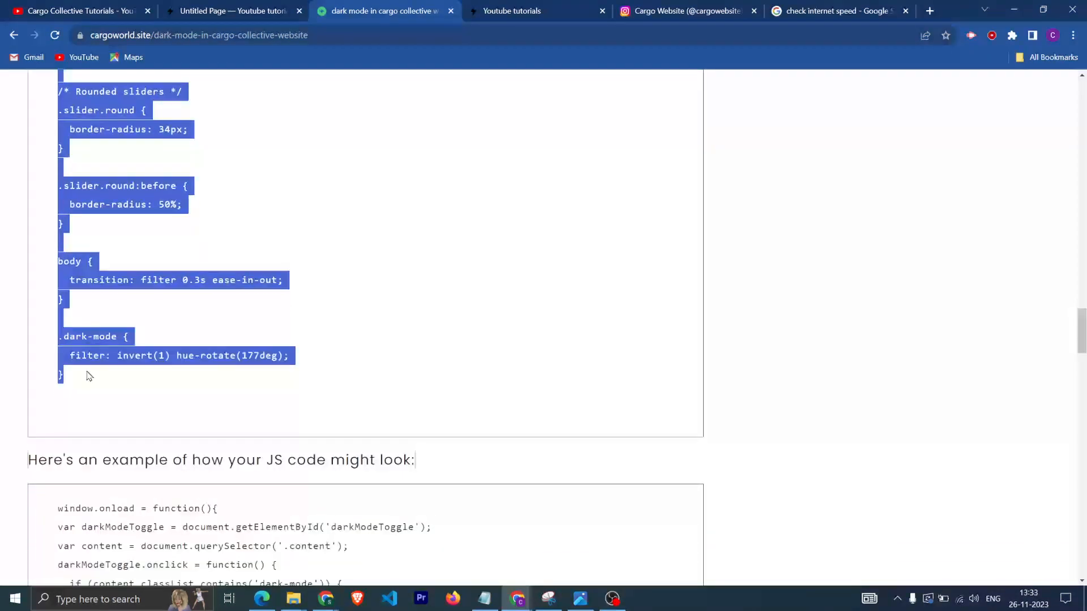
mouse_move(125, 153)
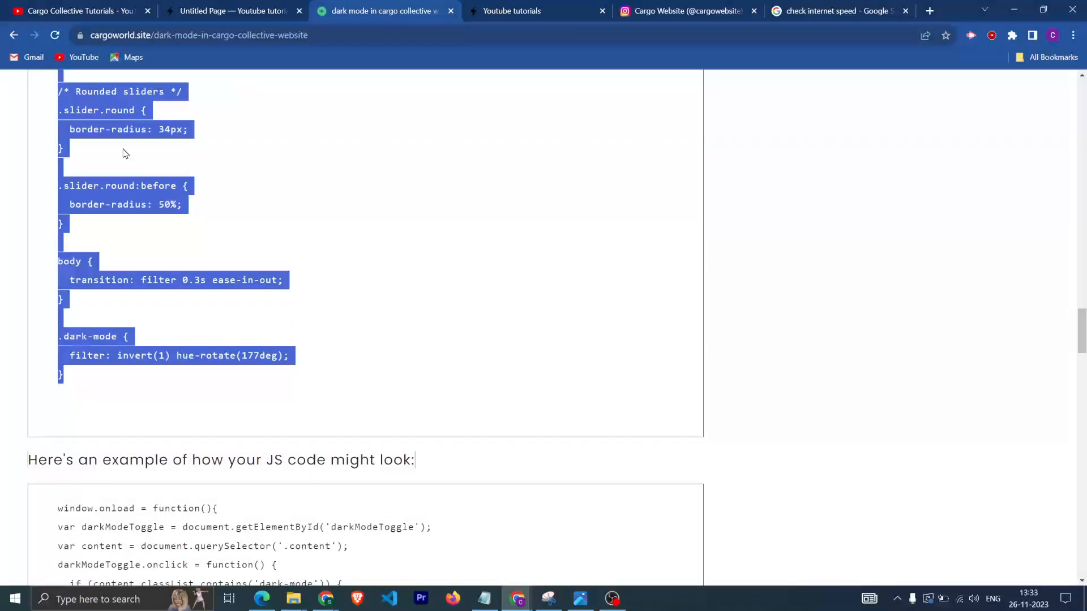
Step: Paste the toggle CSS into the page's CSS panel so a slider switch appears beside LOGO
click(232, 10)
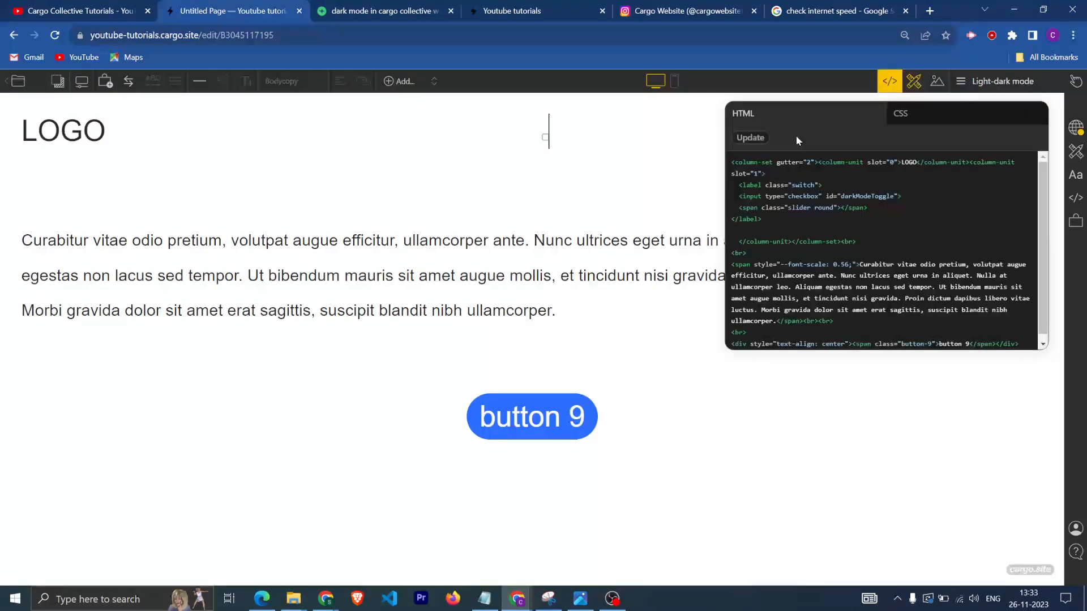
click(901, 114)
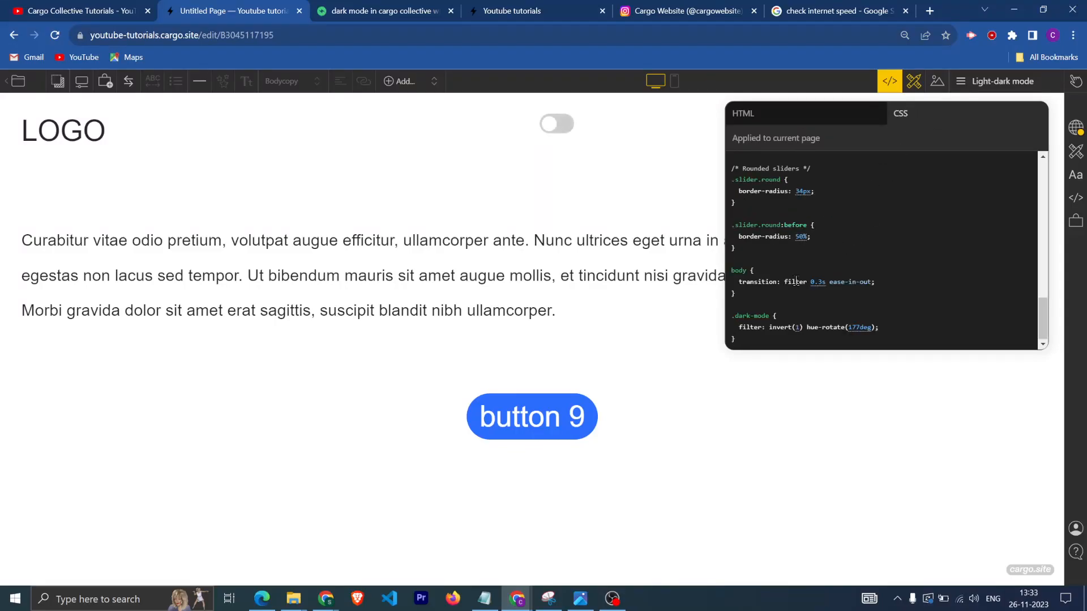
click(890, 81)
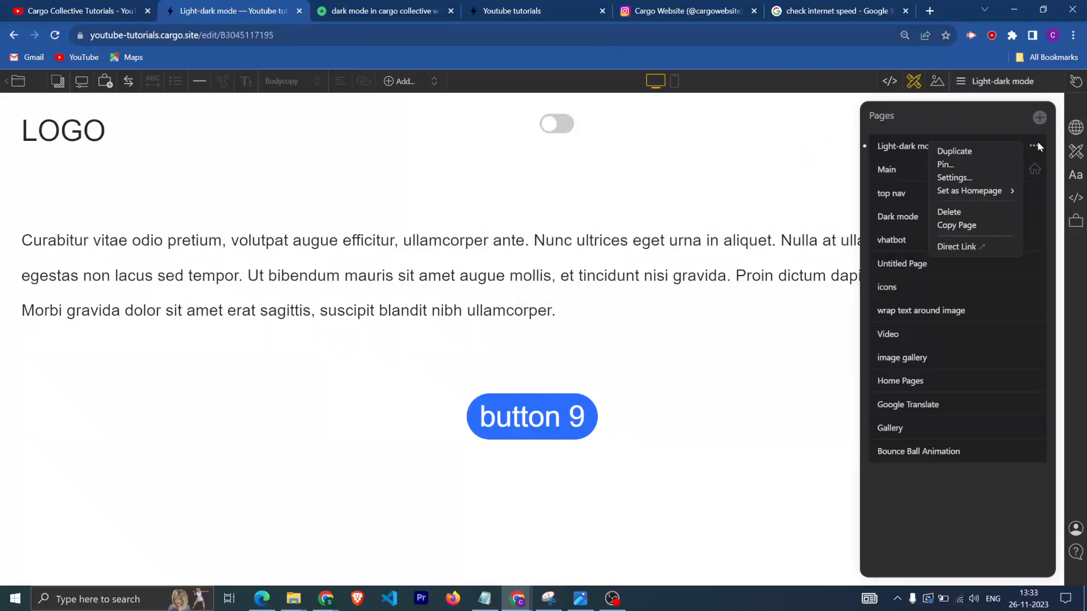
mouse_move(960, 247)
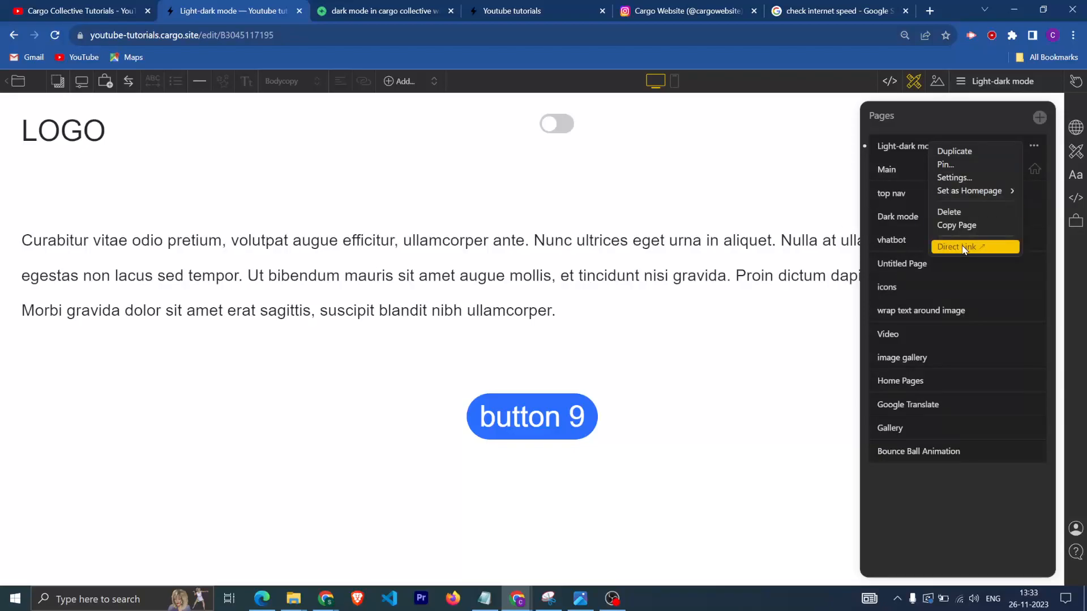
Step: Open the Light-dark mode page's Direct Link in a new browser tab
click(960, 247)
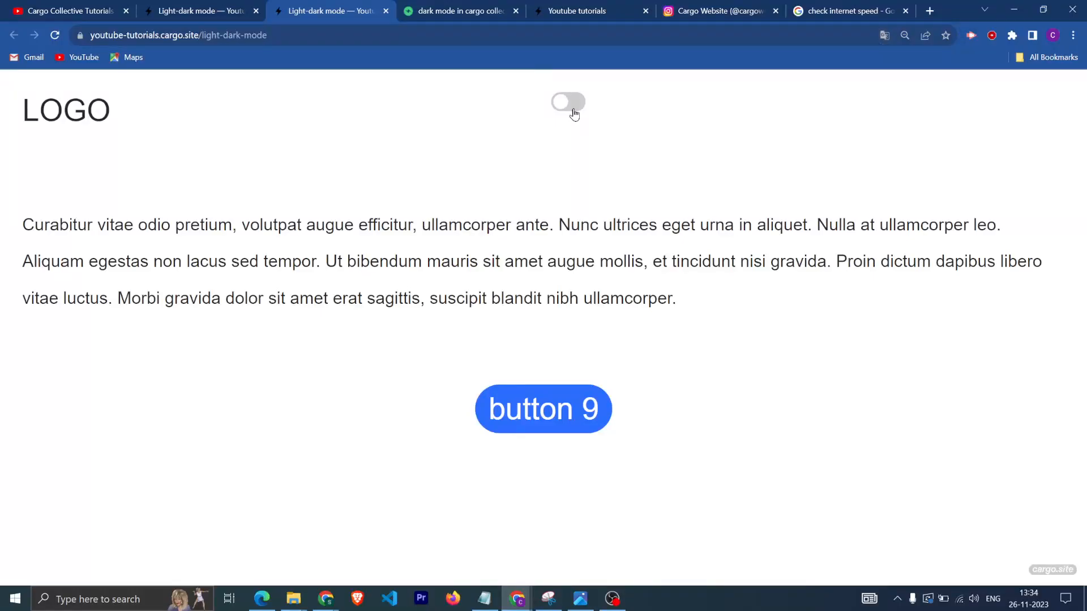
Step: Flip the live page's header switch repeatedly between dark and light backgrounds to test it
click(568, 102)
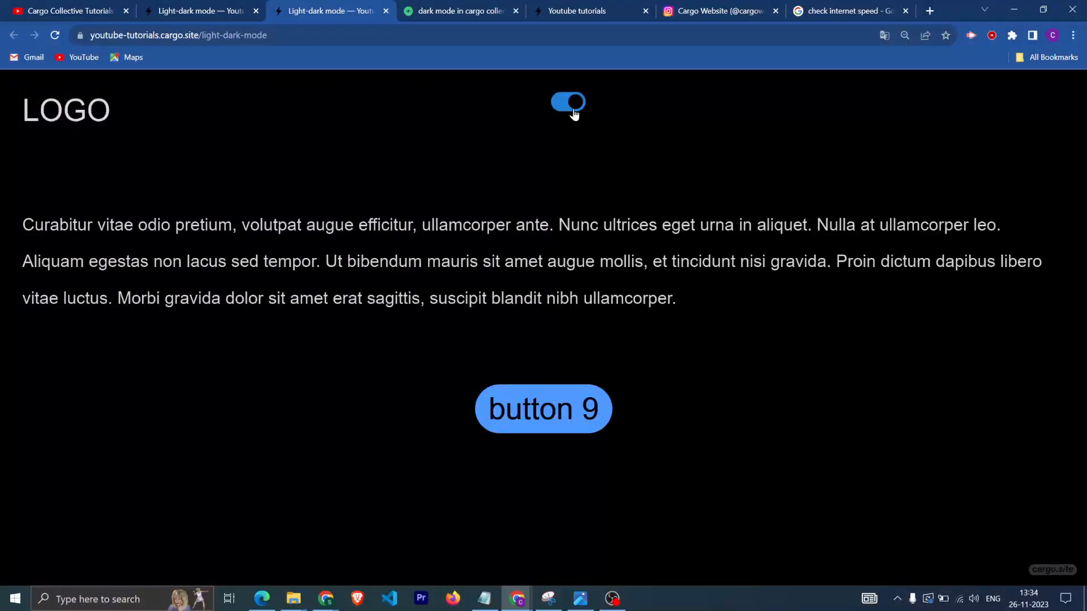
click(567, 103)
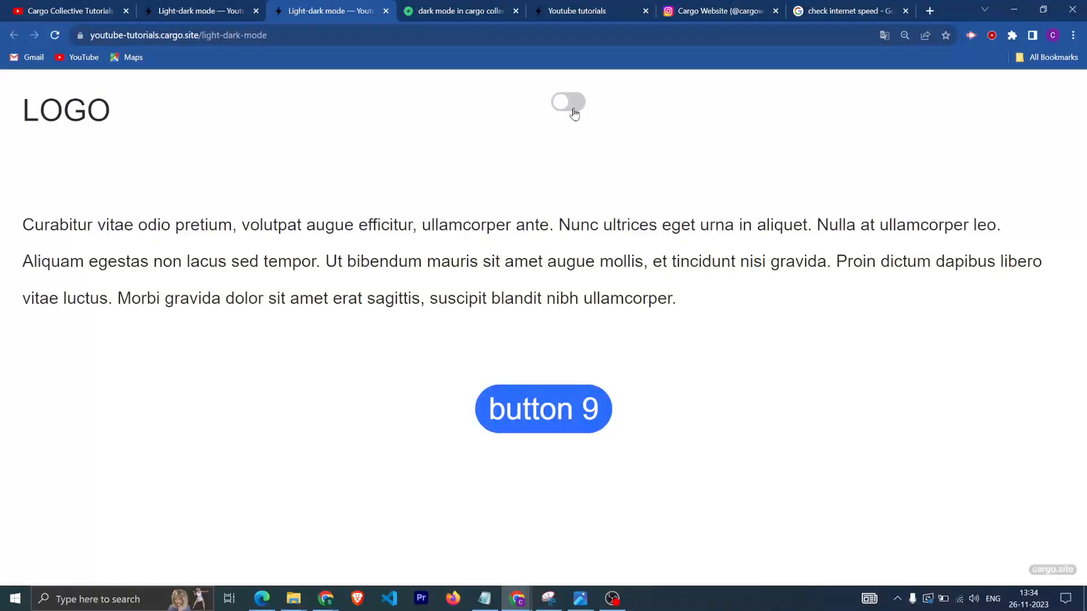
click(568, 102)
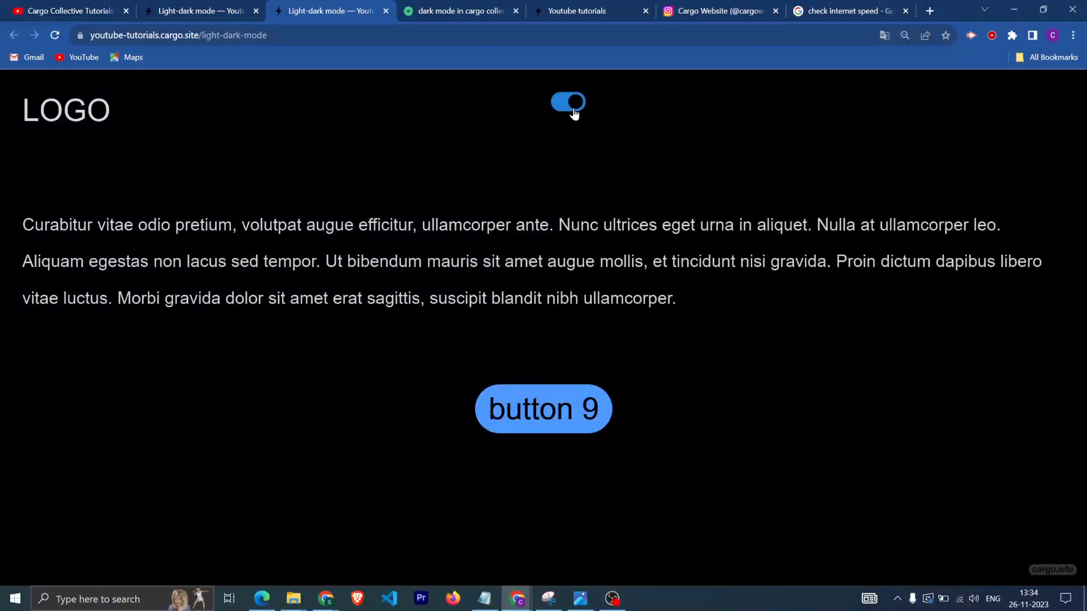
click(568, 103)
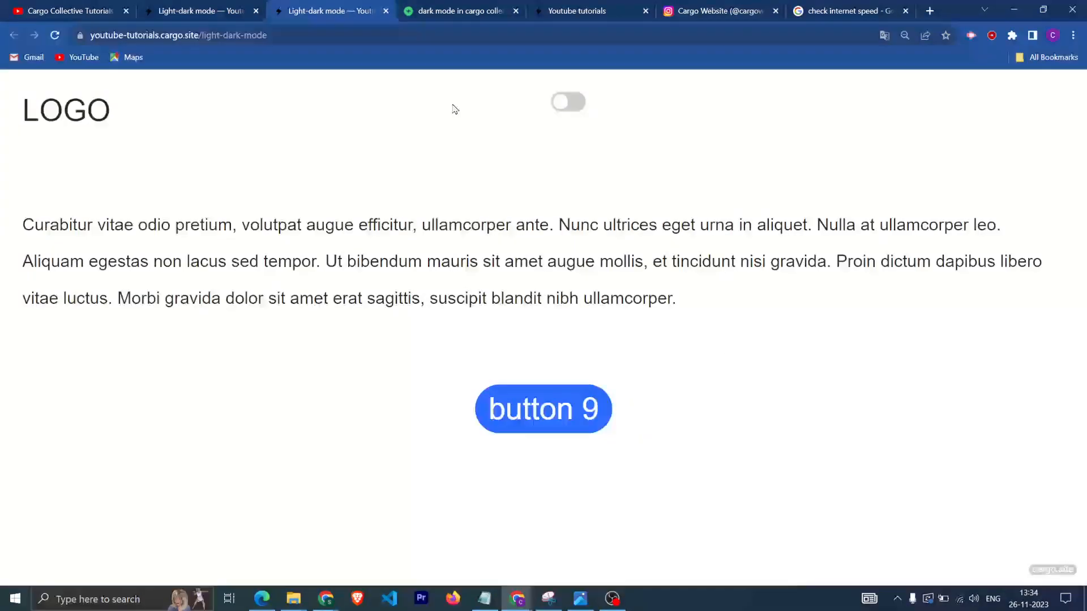
click(567, 102)
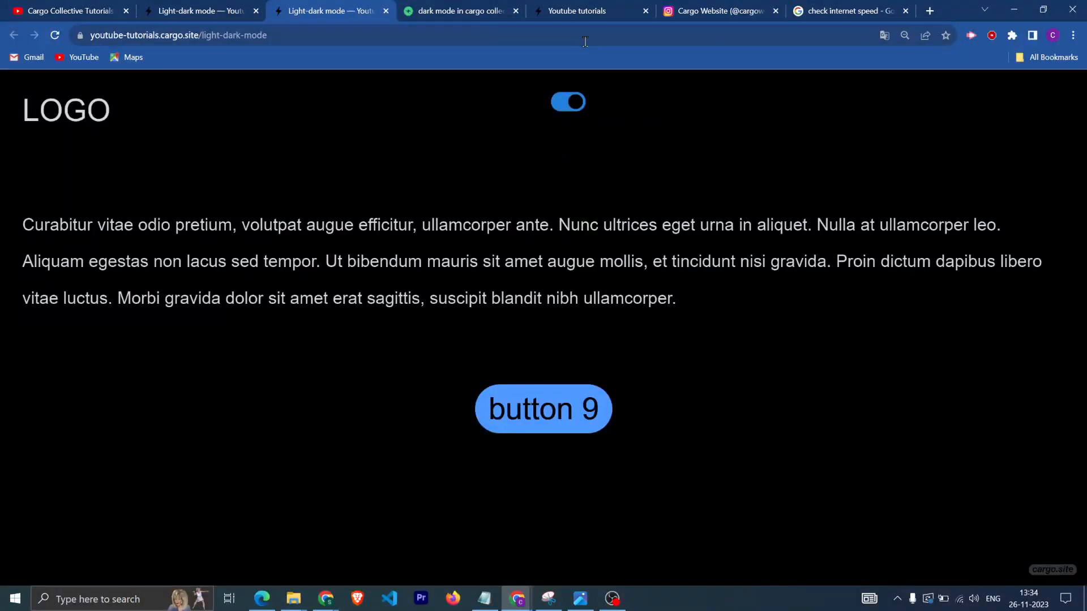
mouse_move(580, 124)
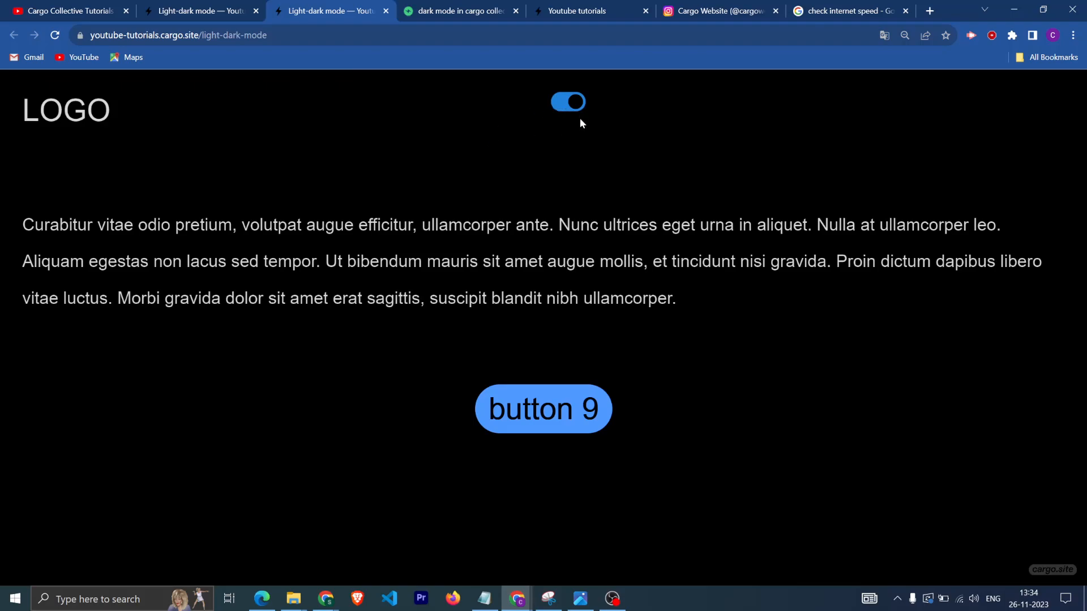
mouse_move(552, 104)
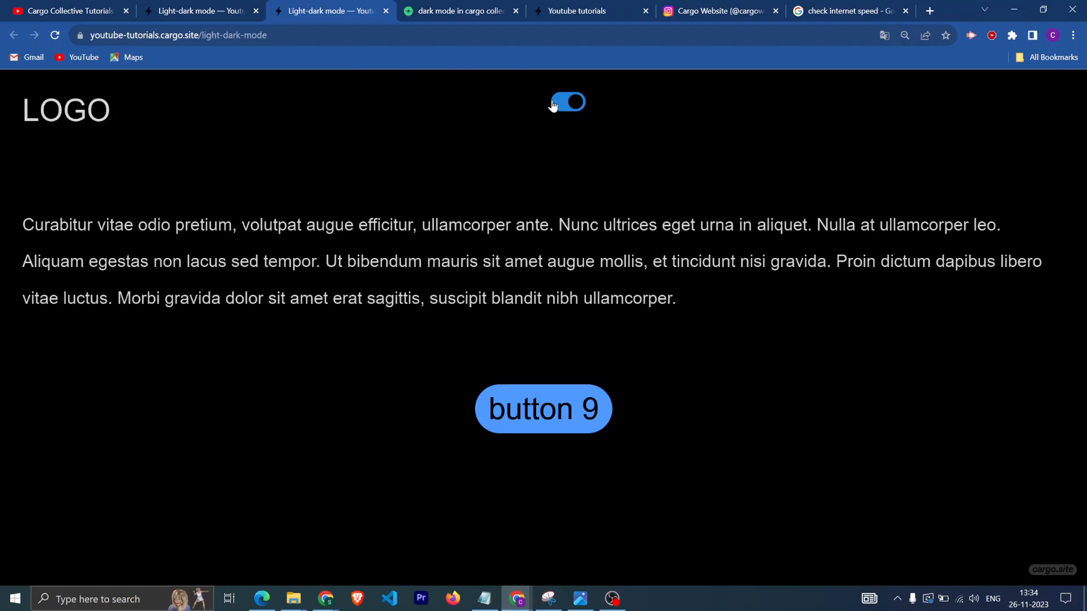
click(568, 102)
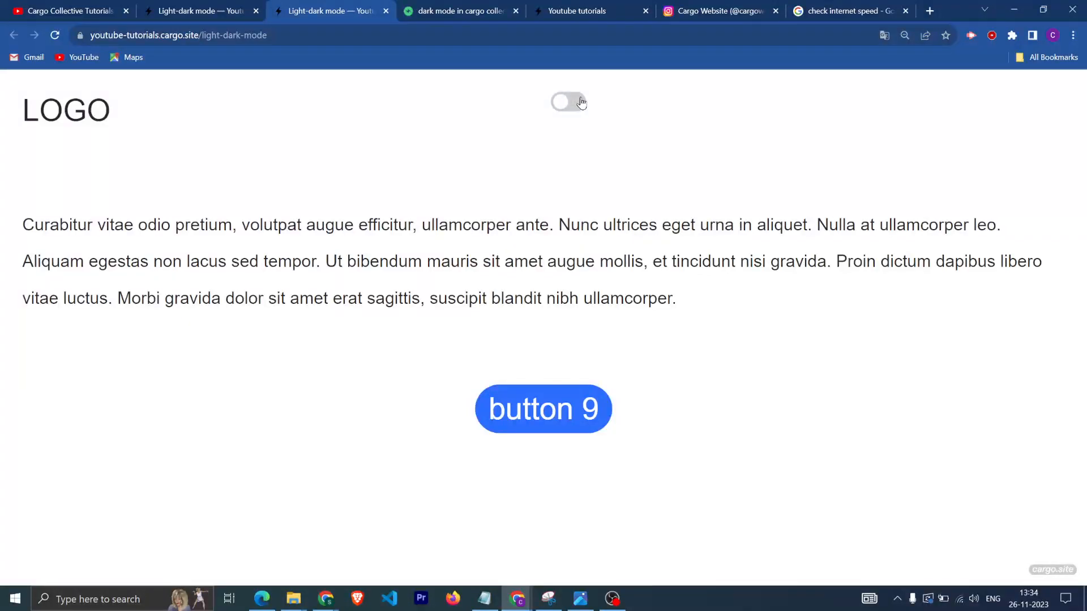
click(569, 102)
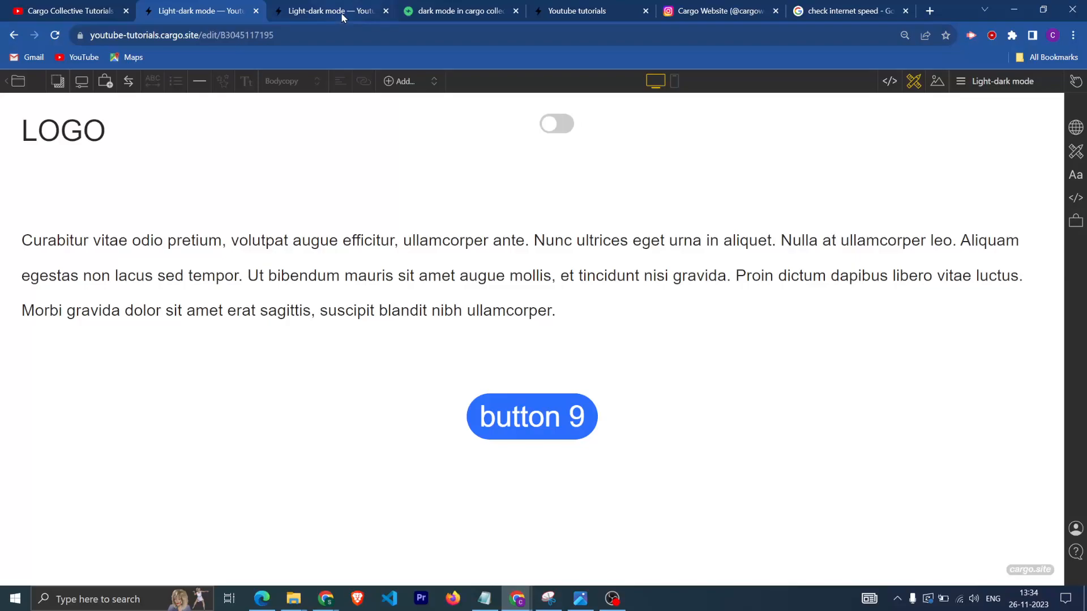
Step: Check the blog post's example JavaScript, then return to the Cargo page editor
click(459, 10)
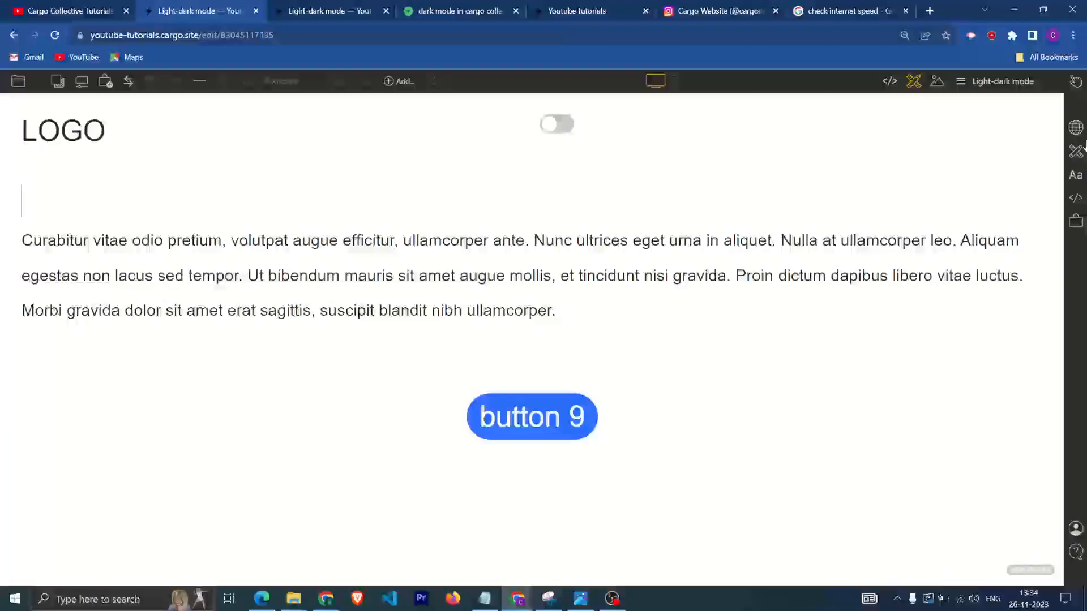
click(890, 82)
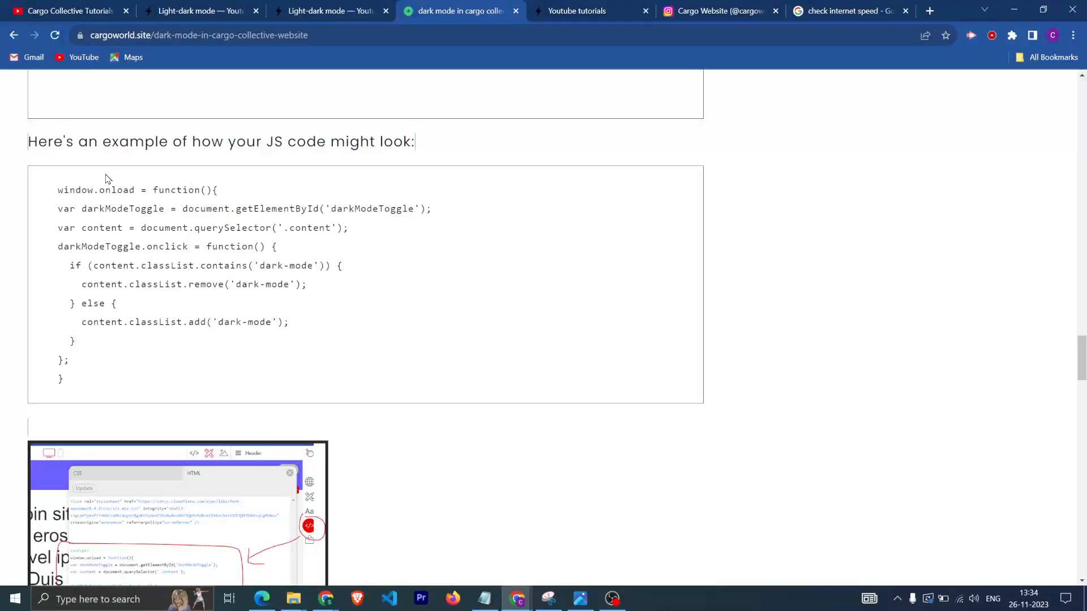
click(202, 10)
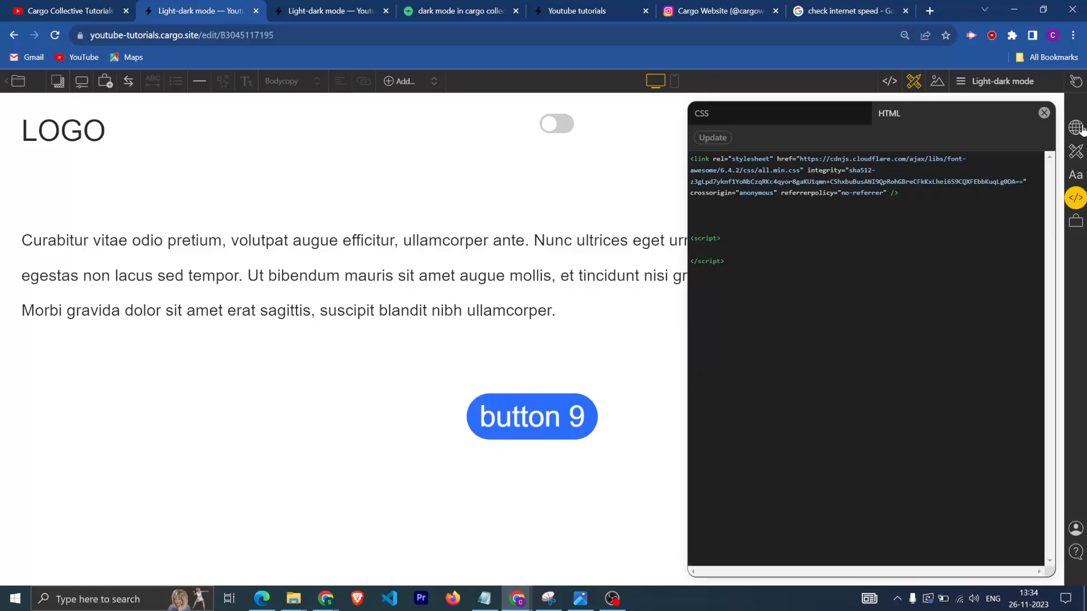
Step: Publish the site's latest changes, switch to the live page and dismiss the Translate prompt
click(1077, 128)
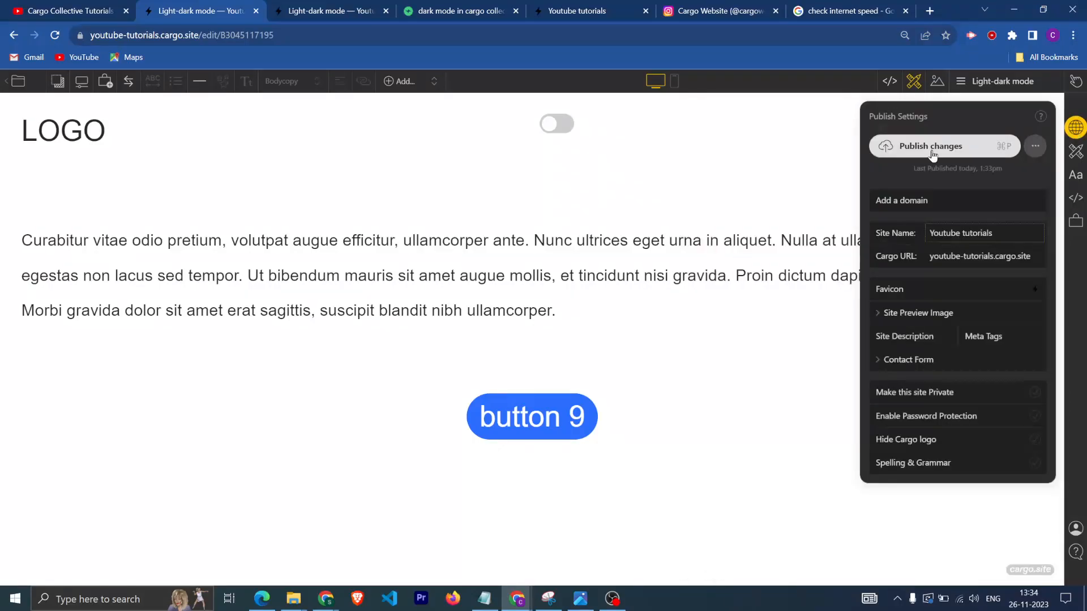
click(330, 10)
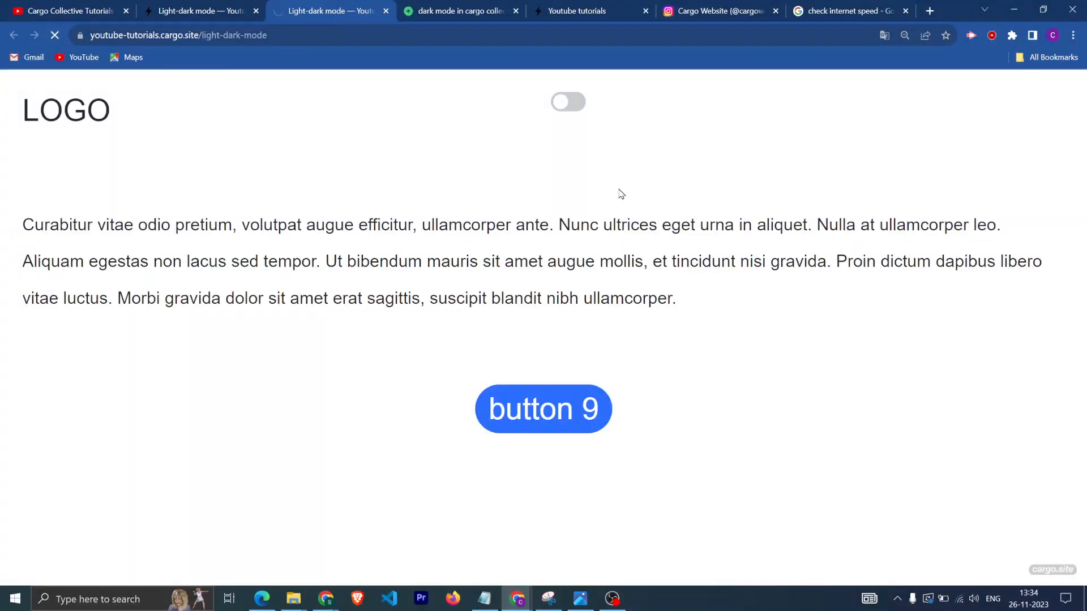
click(884, 35)
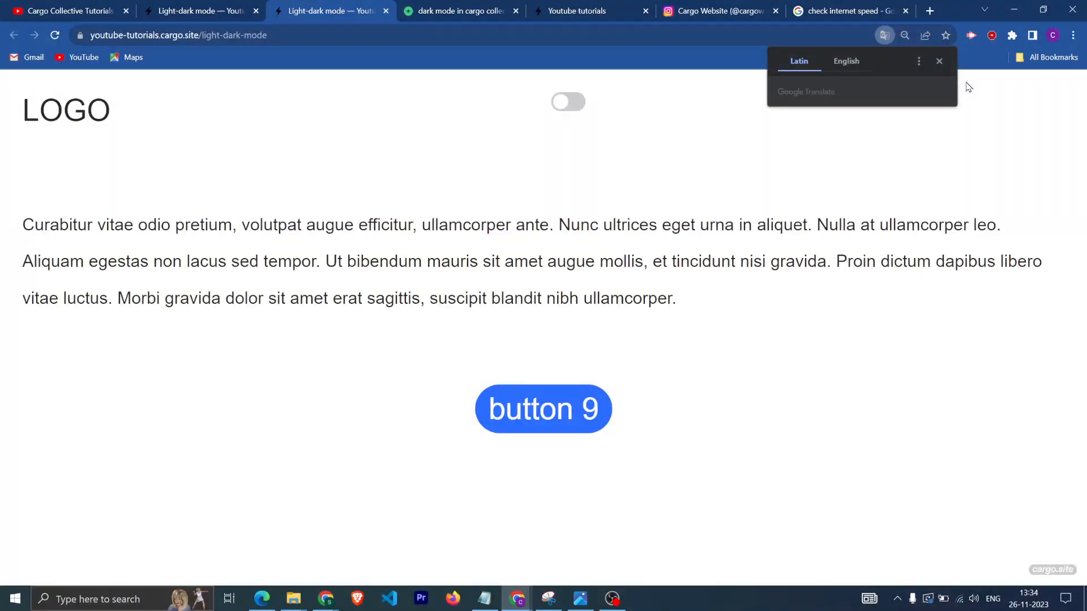
click(940, 61)
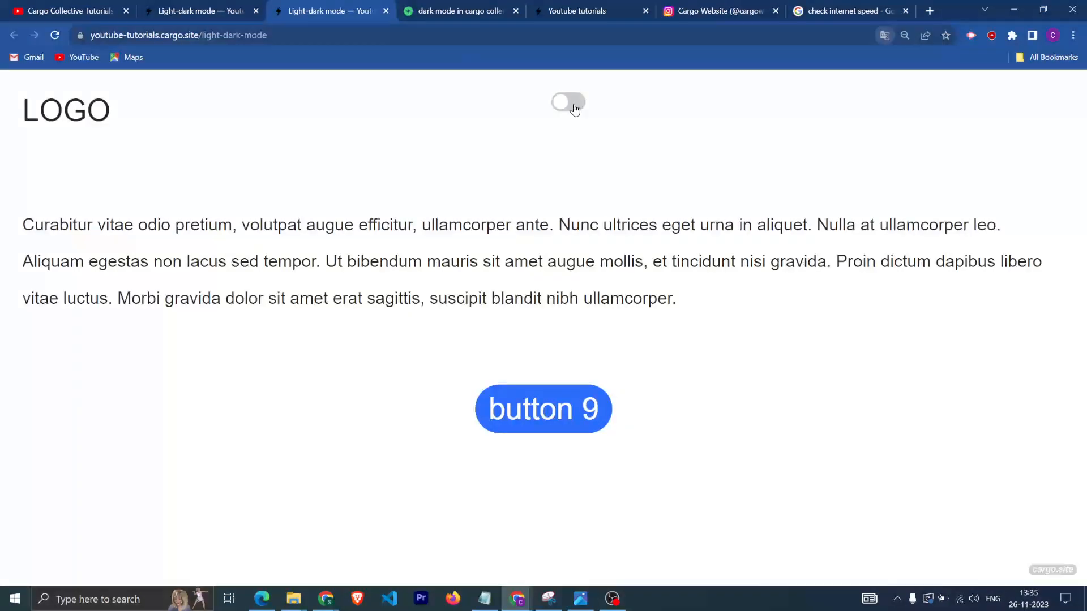
Step: Toggle the live header switch on, off and on again, confirming the page stays light
click(567, 102)
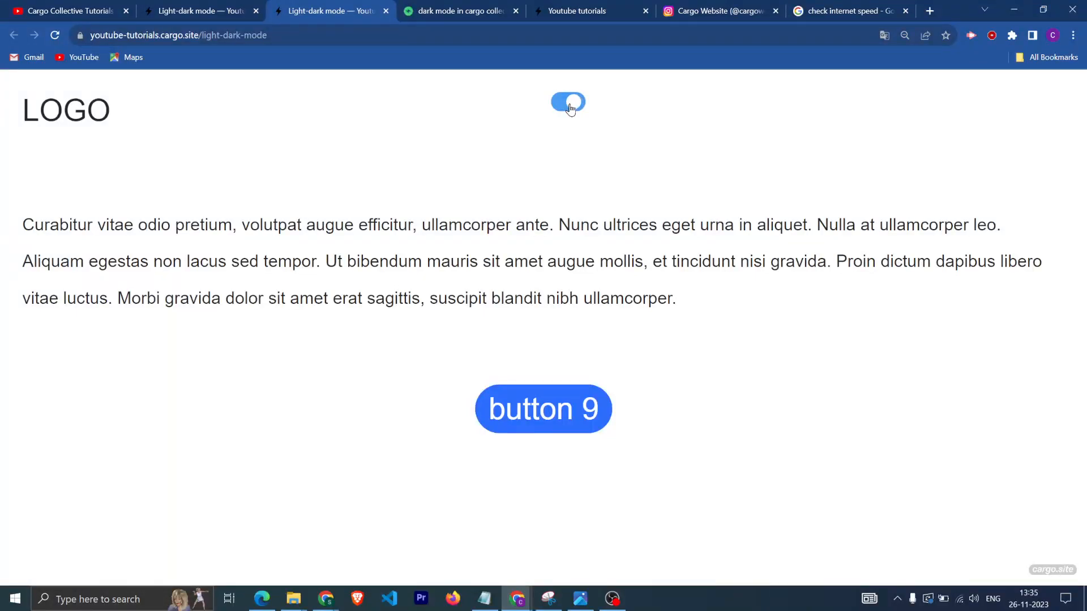
click(567, 103)
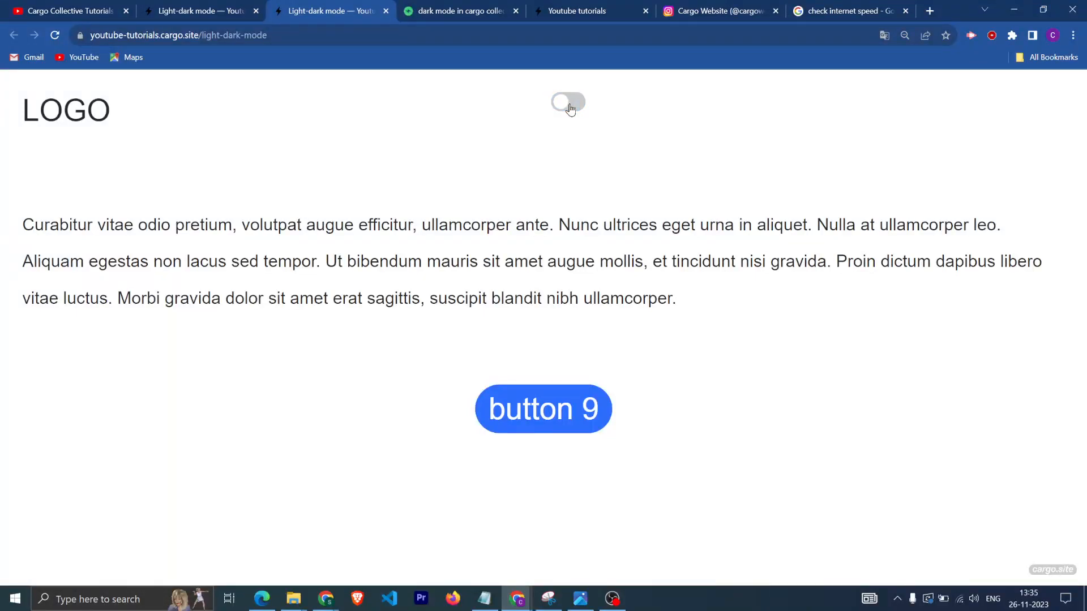
click(567, 102)
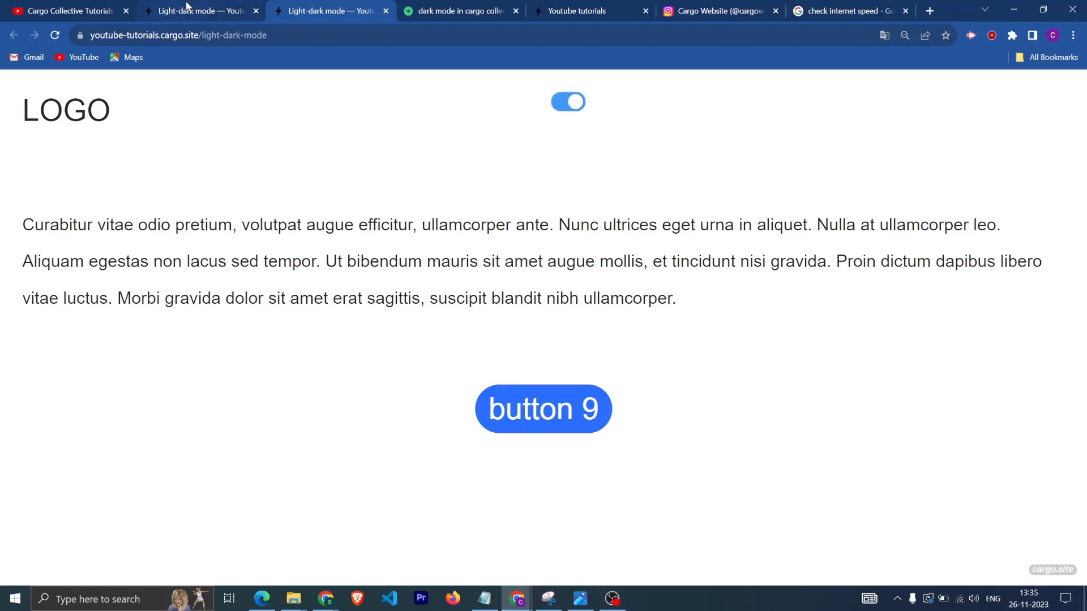
Step: Scroll to the blog post's JS example, copy it and return to the page editor
click(460, 10)
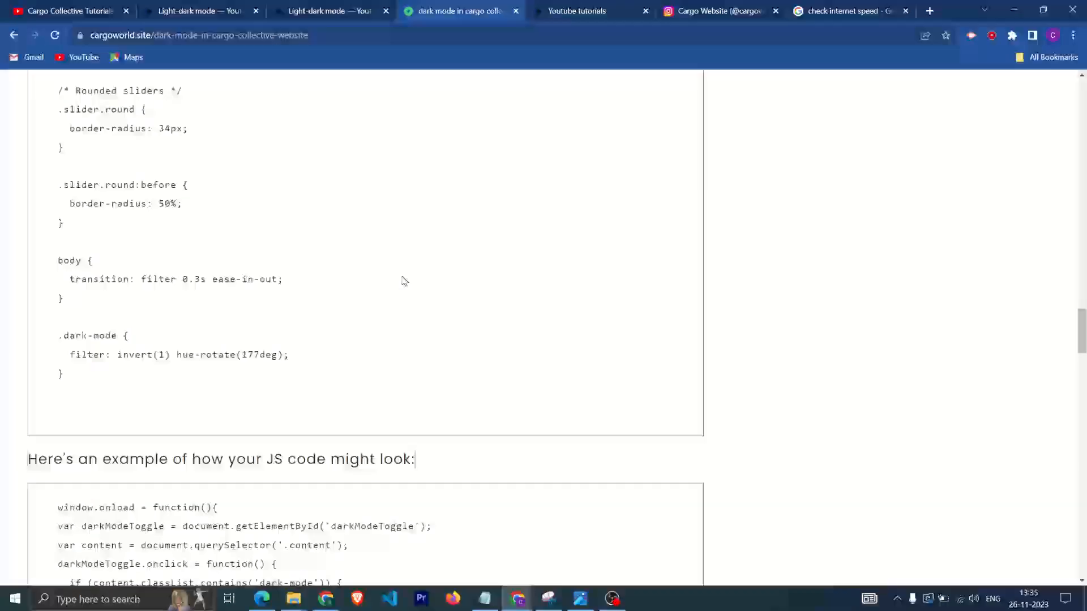
scroll(down, 3)
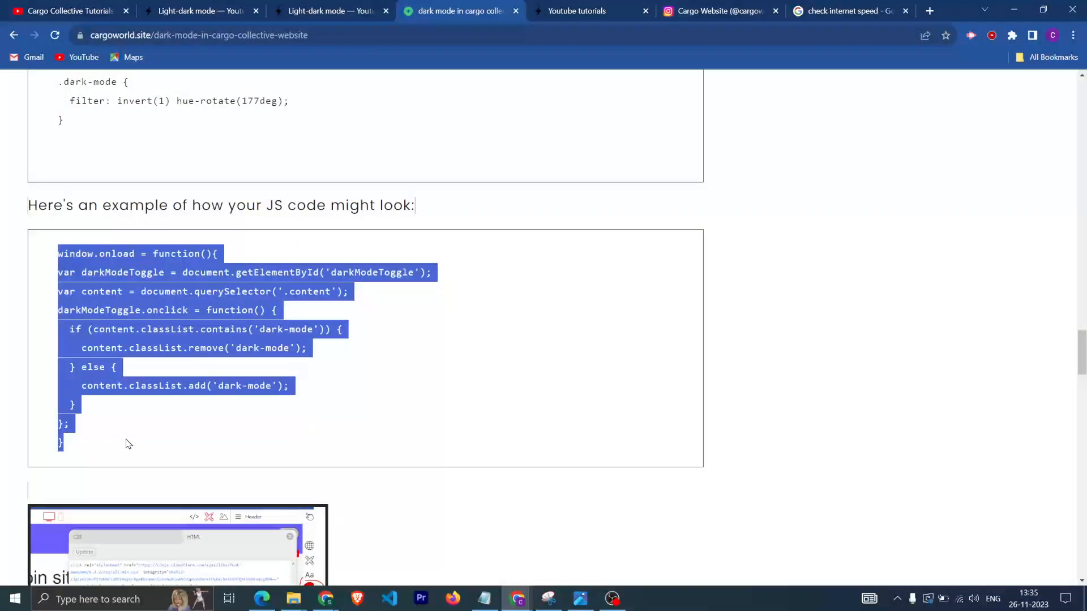
click(199, 10)
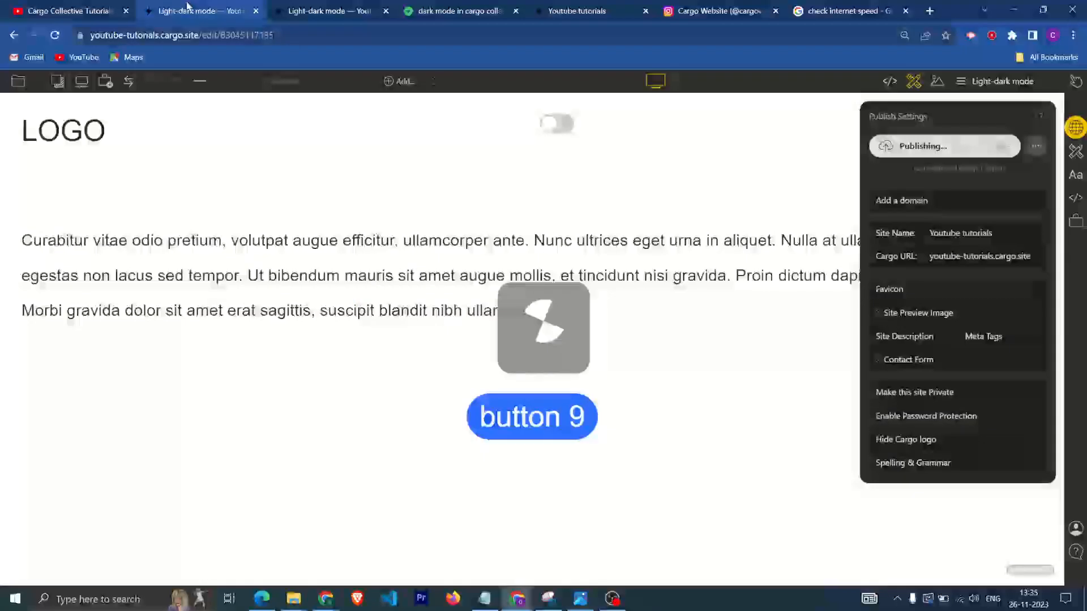
Step: Paste the dark-mode JavaScript into the page's HTML script block and update the page
click(890, 82)
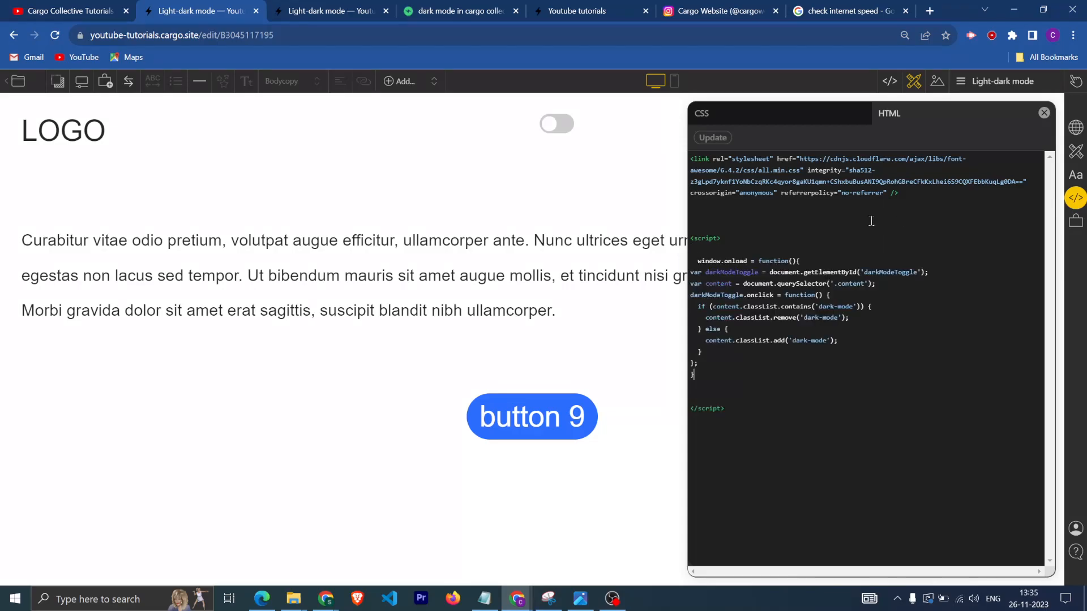
click(1075, 128)
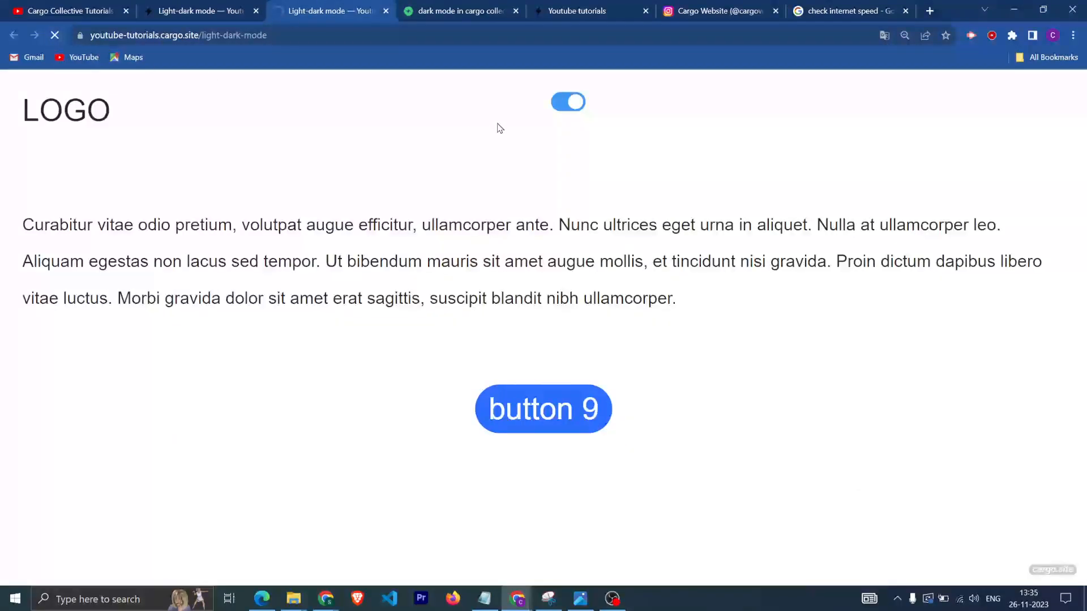
Step: Use the header toggle to turn the live page dark and back to light, then return to the editor
click(567, 102)
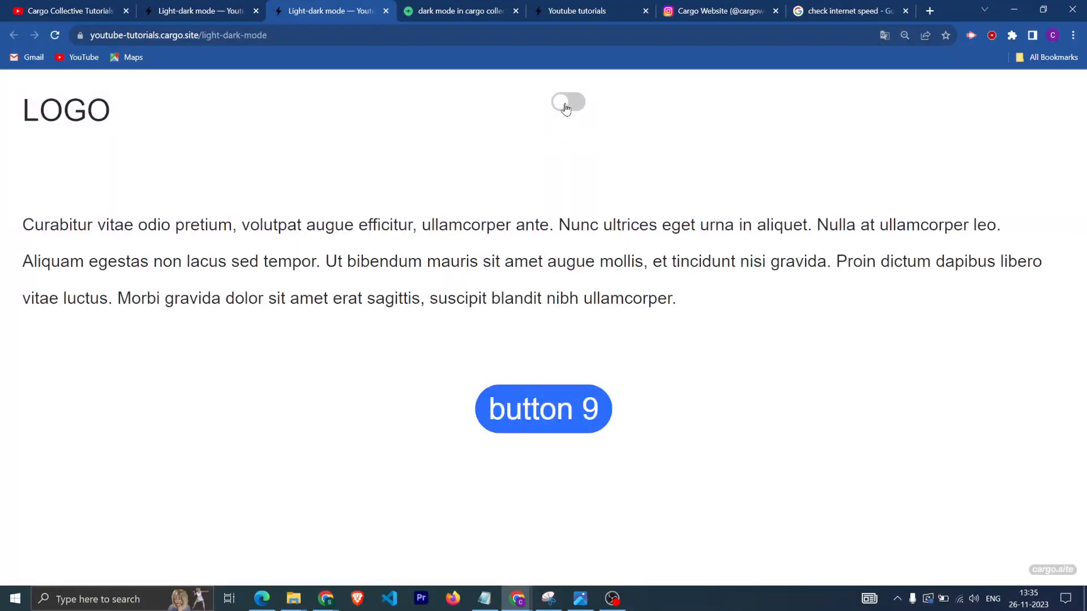
click(567, 103)
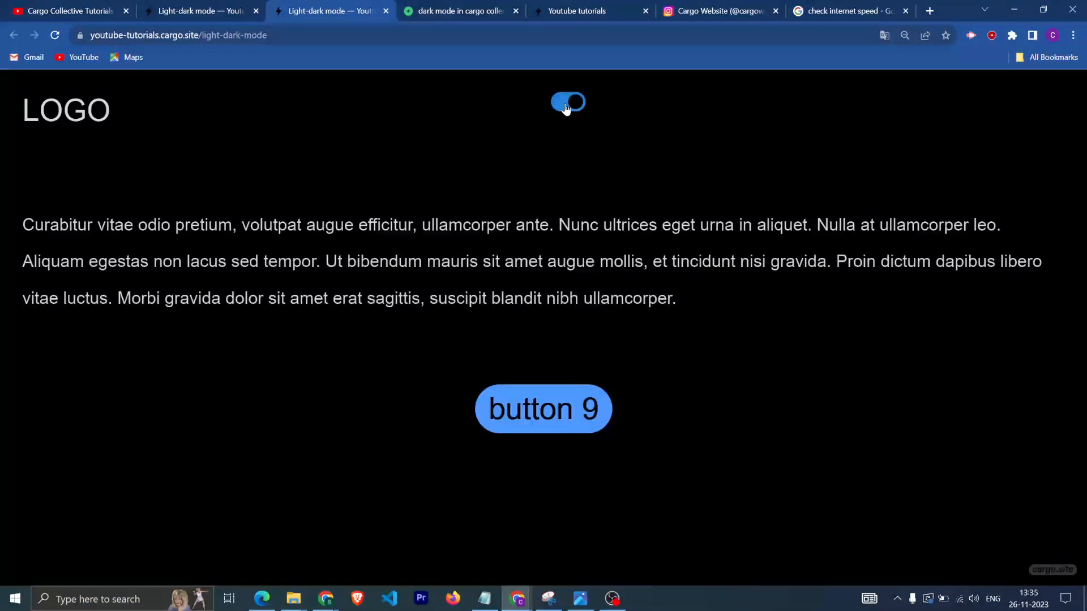
click(568, 101)
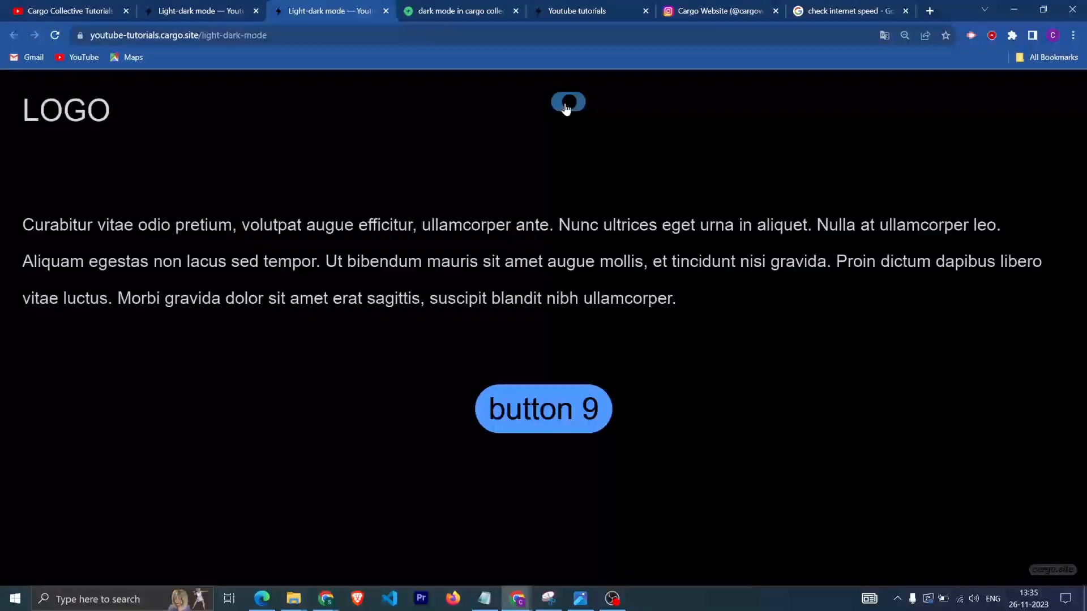
click(567, 102)
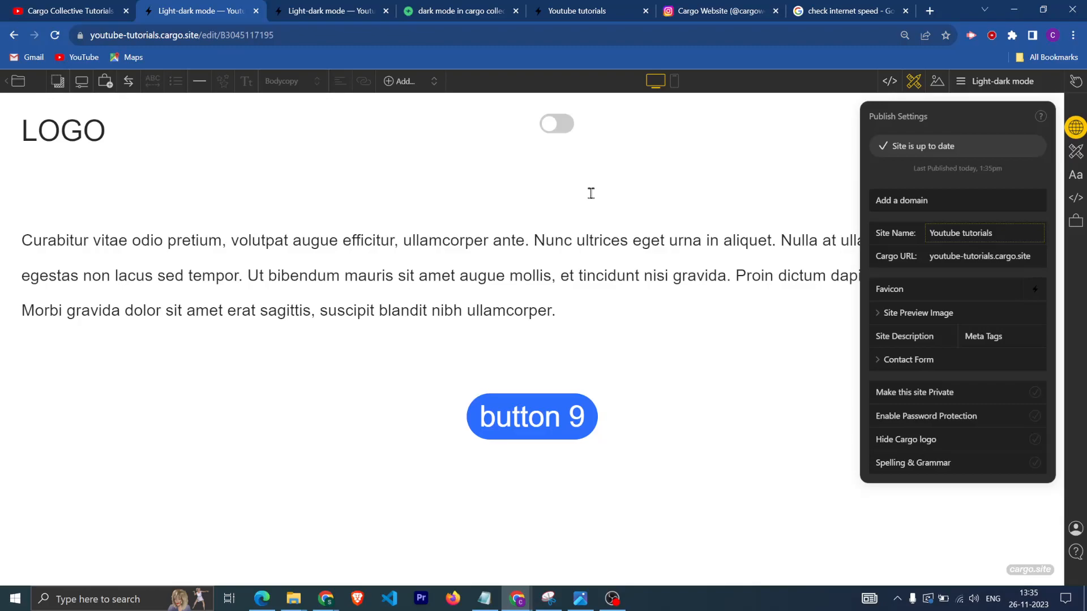
mouse_move(697, 206)
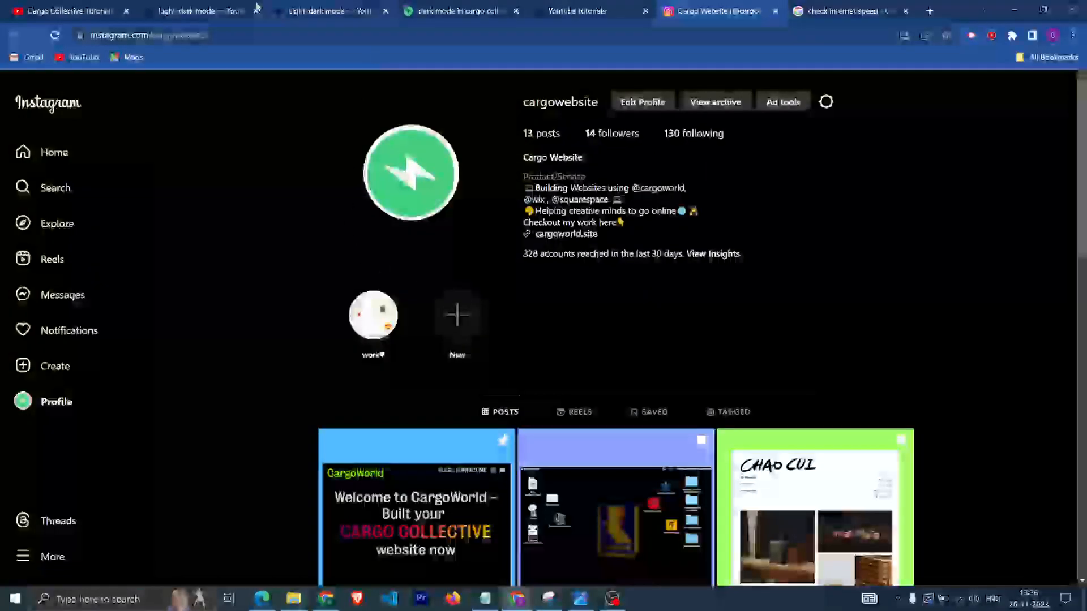
Step: Browse the CargoWorld tutorials grid up and down, then return to the Cargo page editor
click(461, 11)
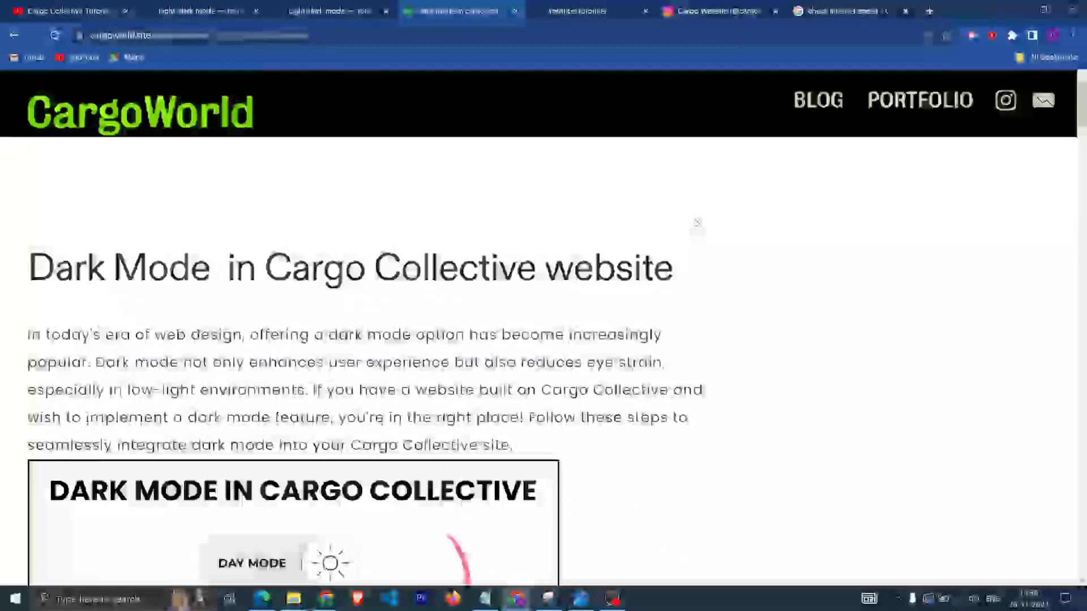
scroll(down, 3)
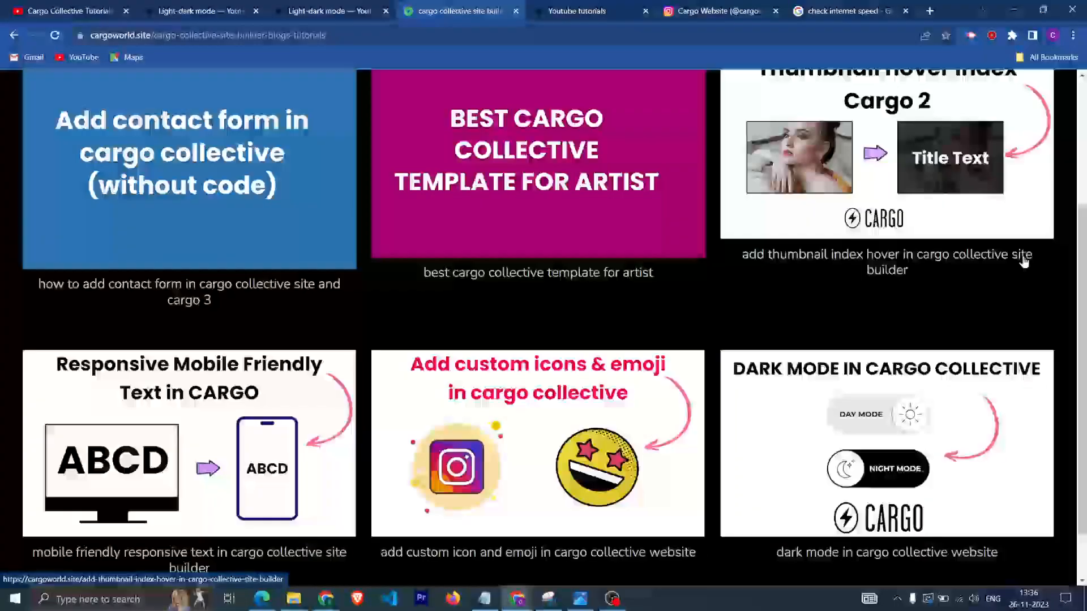
scroll(up, 3)
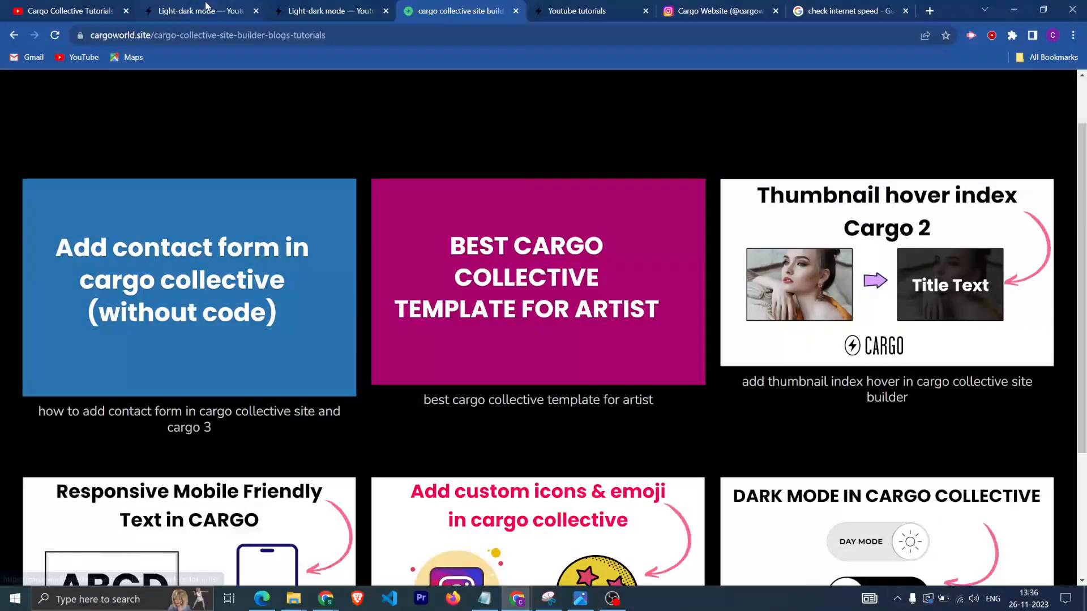
click(202, 11)
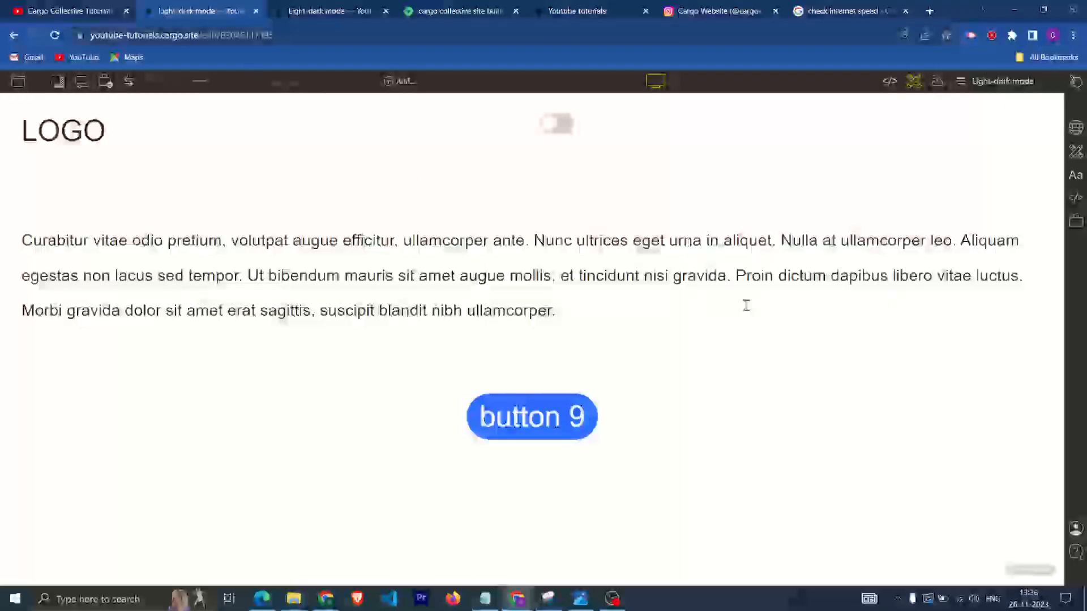